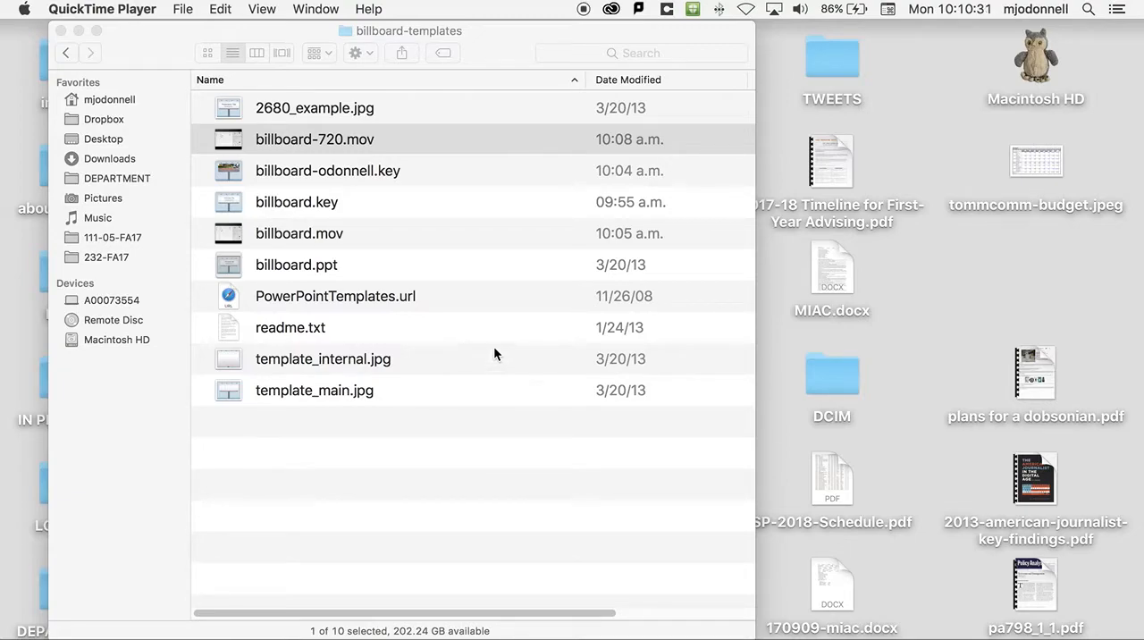
{"action": "mouse_move", "coordinate": [477, 282]}
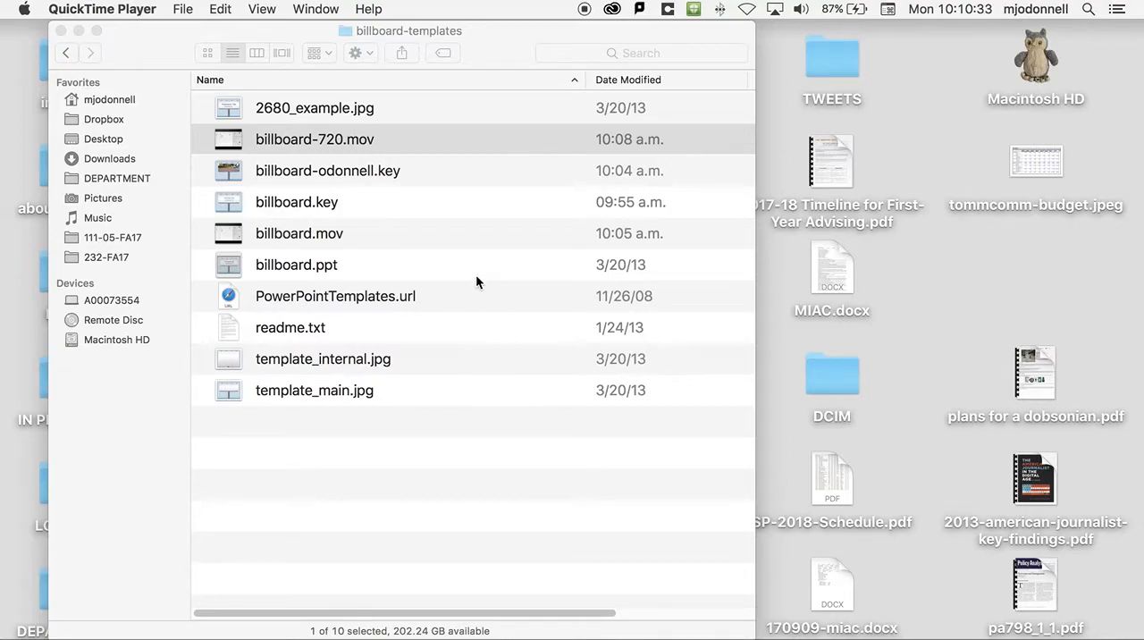
{"action": "mouse_move", "coordinate": [452, 271]}
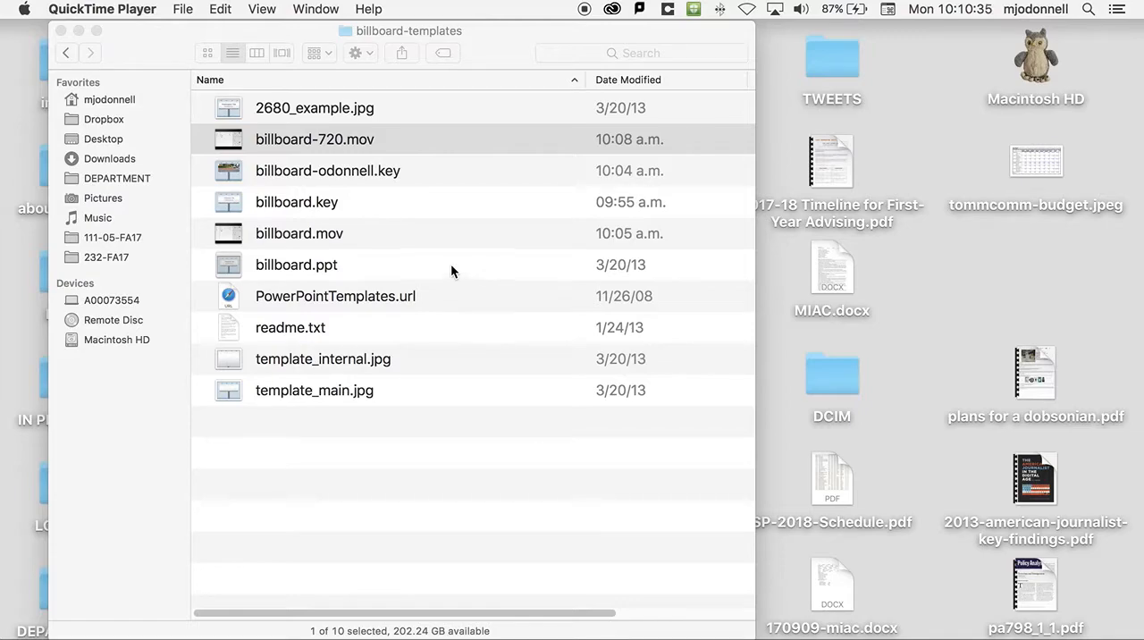
{"action": "mouse_move", "coordinate": [231, 269]}
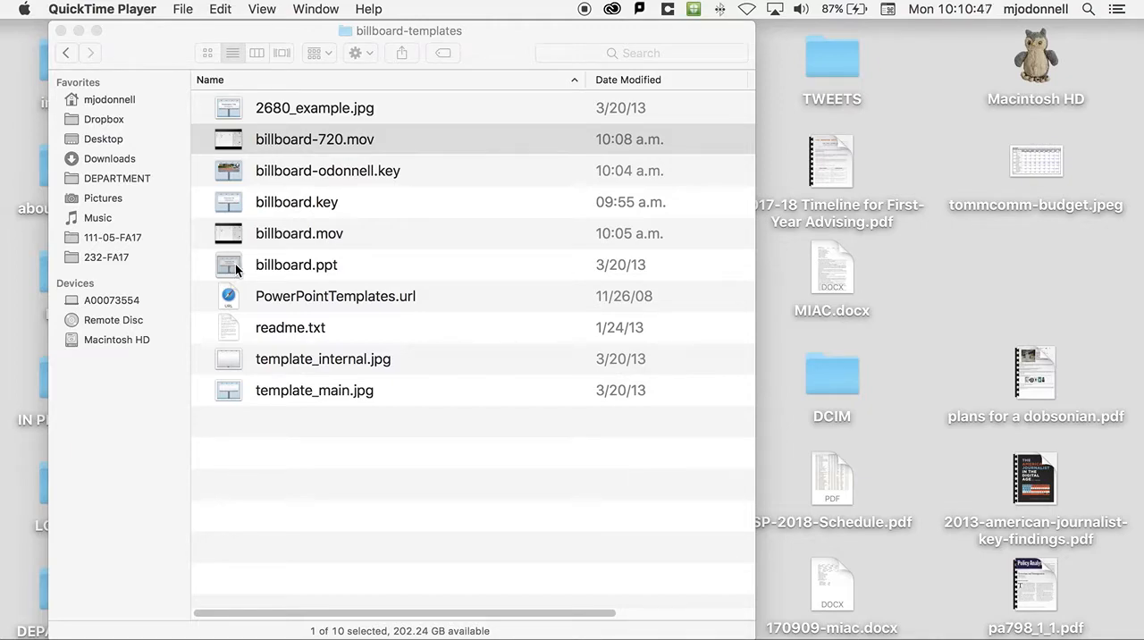
Open billboard.ppt, review slide 2, then return to the slide 1 title slide.
{"action": "double_click", "coordinate": [296, 264]}
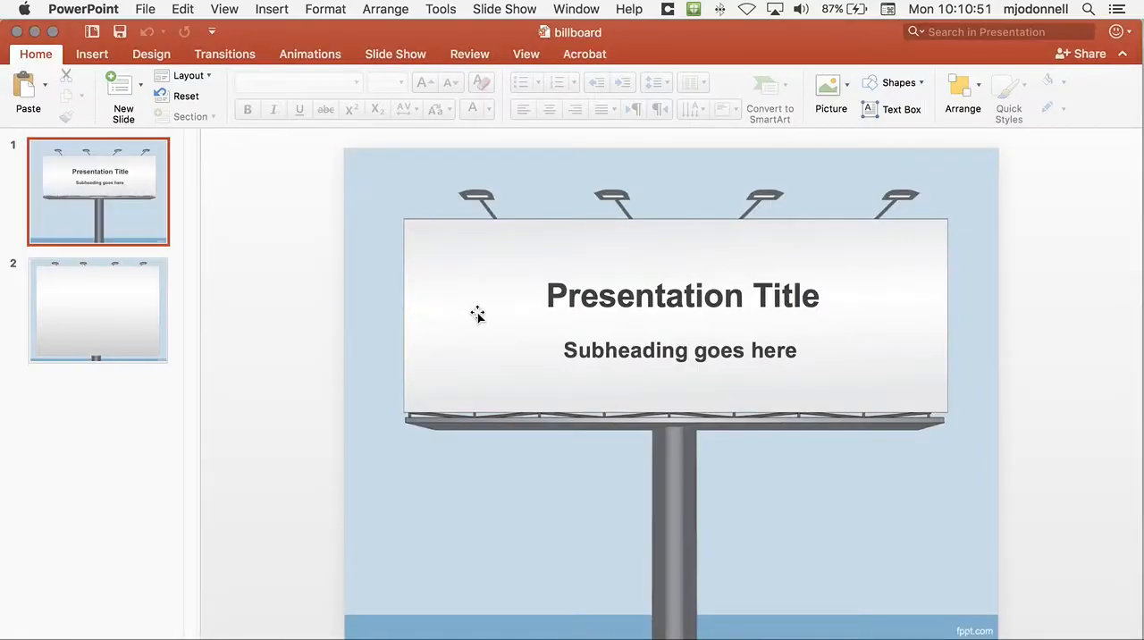
{"action": "mouse_move", "coordinate": [372, 437]}
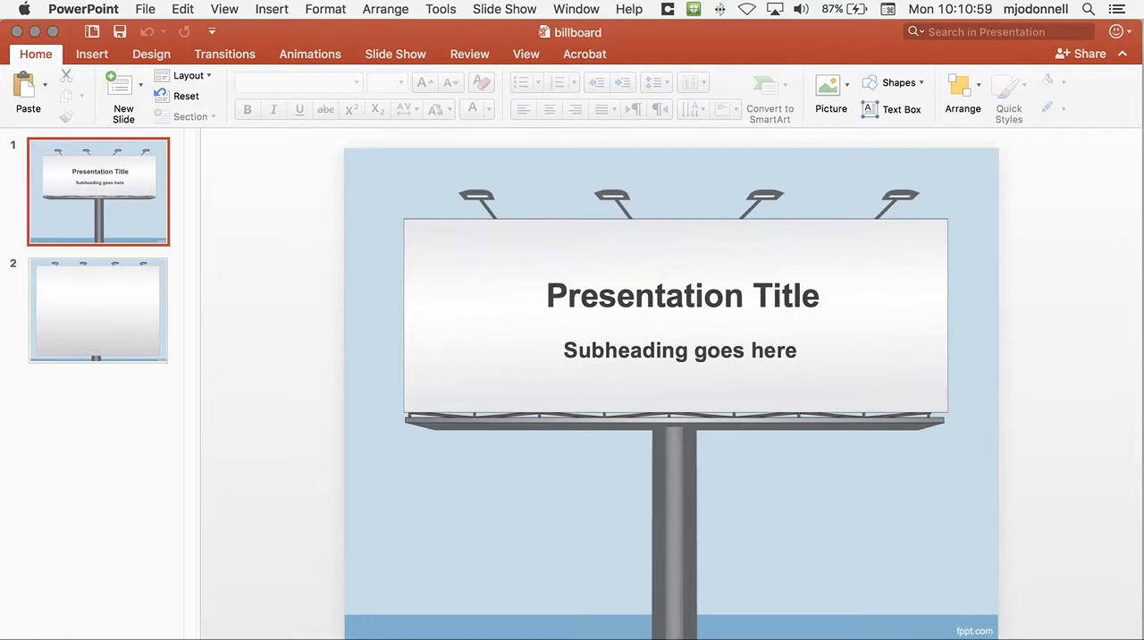
{"action": "mouse_move", "coordinate": [188, 480]}
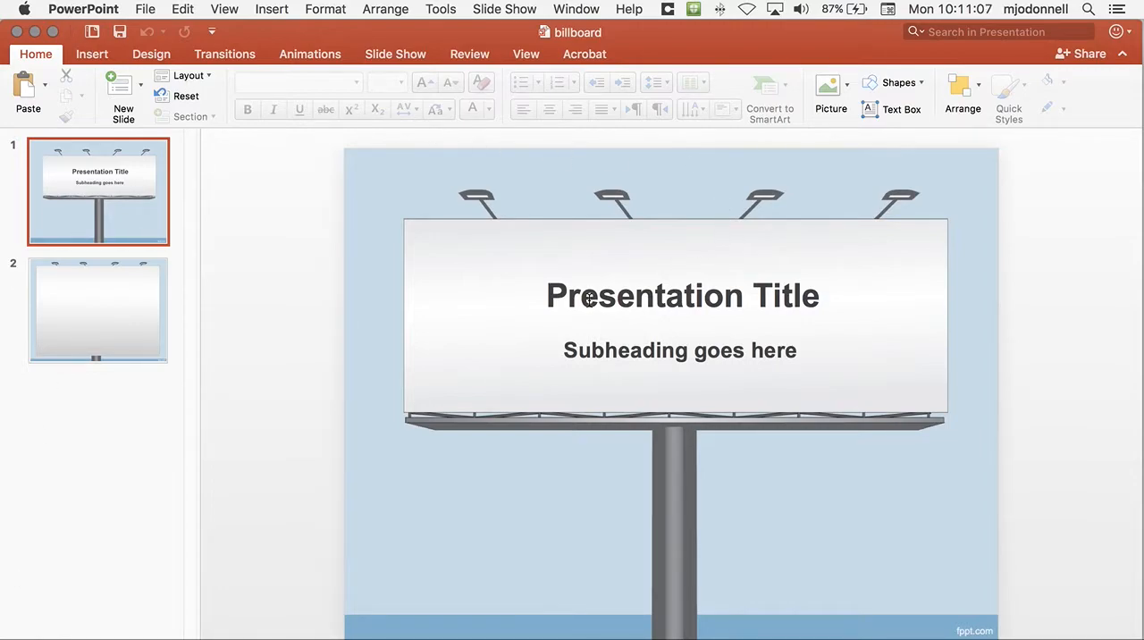
{"action": "left_click", "coordinate": [99, 310]}
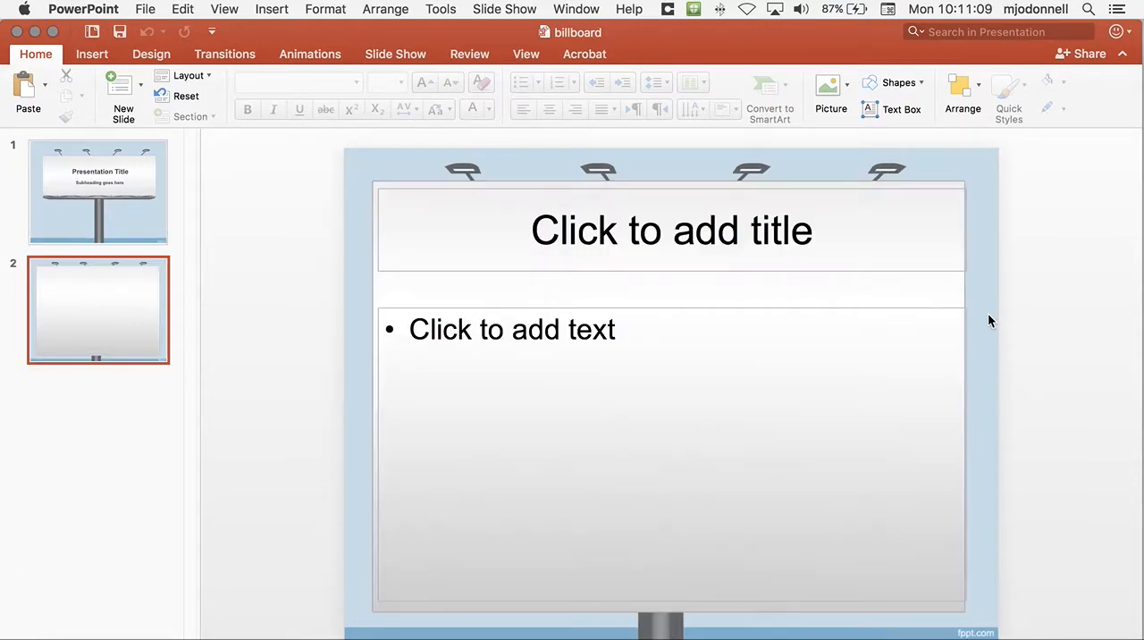
{"action": "left_click", "coordinate": [98, 191]}
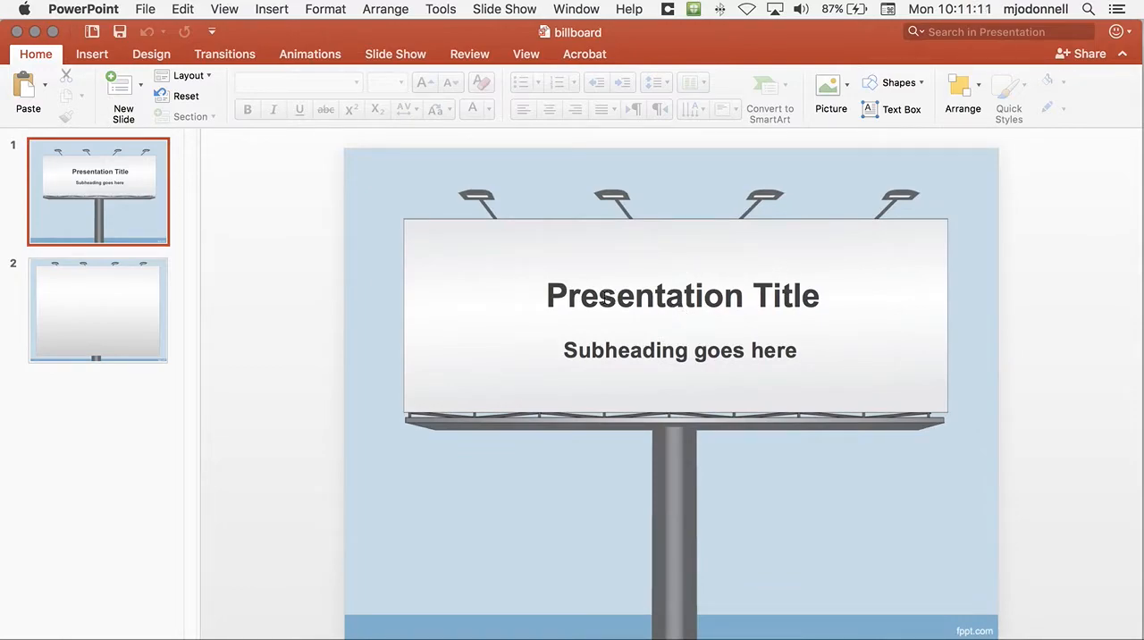
{"action": "mouse_move", "coordinate": [742, 122]}
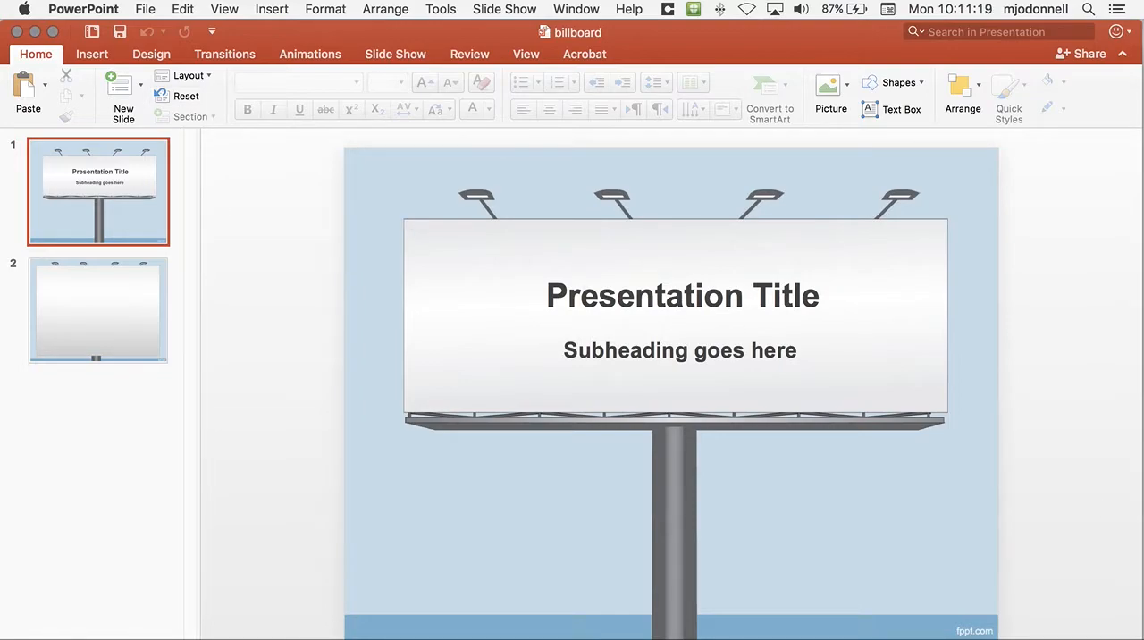
{"action": "mouse_move", "coordinate": [558, 602]}
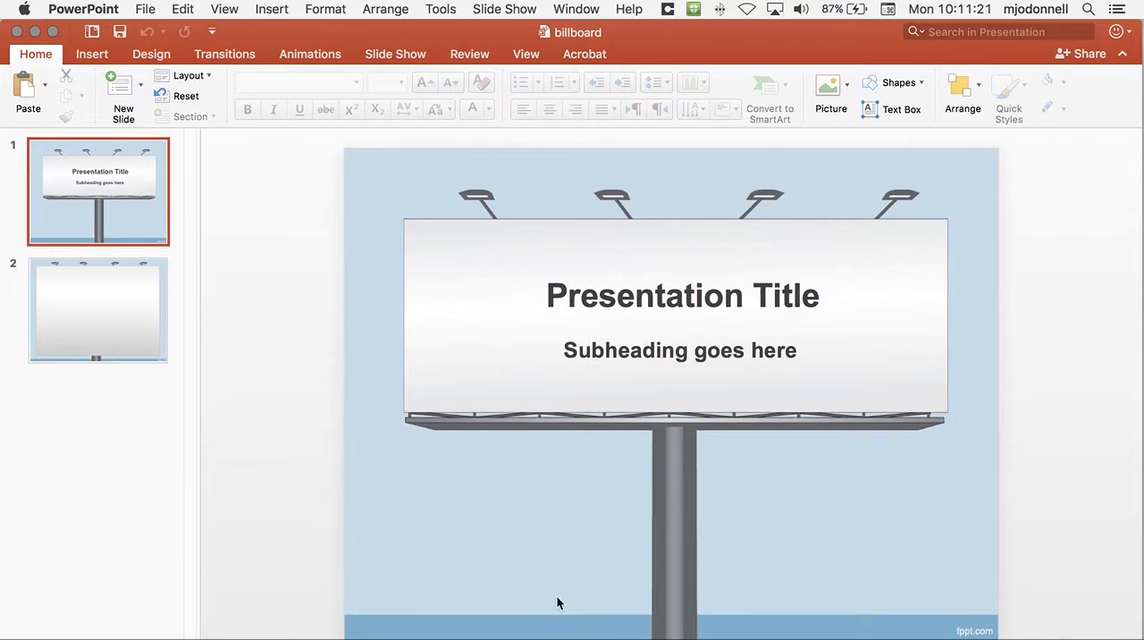
{"action": "mouse_move", "coordinate": [169, 176]}
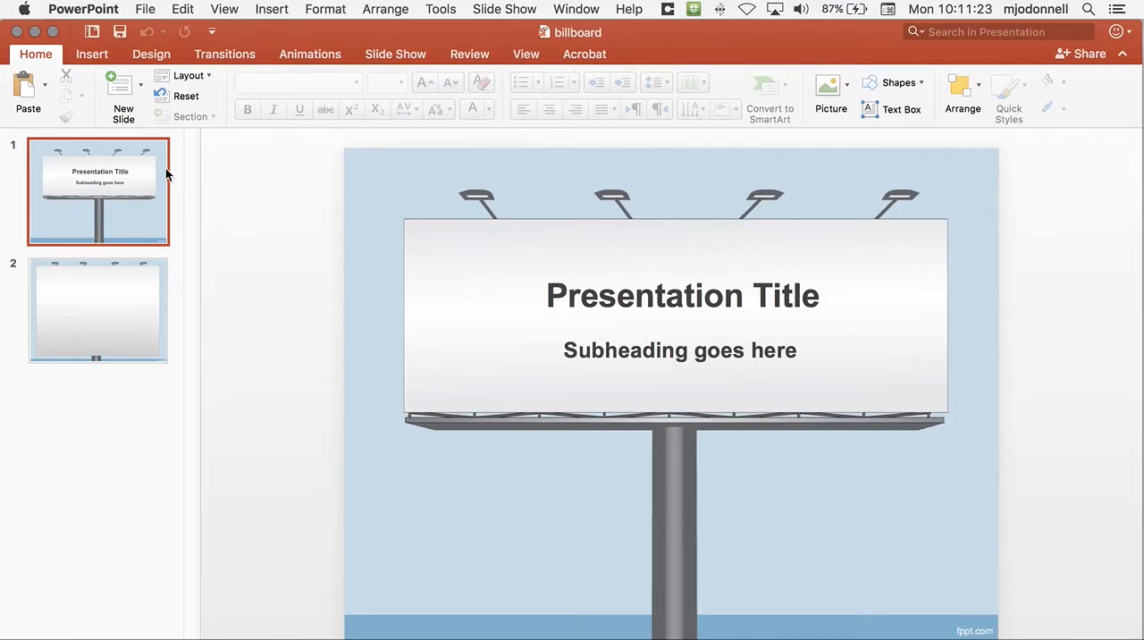
Insert the picture DJI_0001.JPG from Pictures onto slide 1.
{"action": "left_click", "coordinate": [271, 9]}
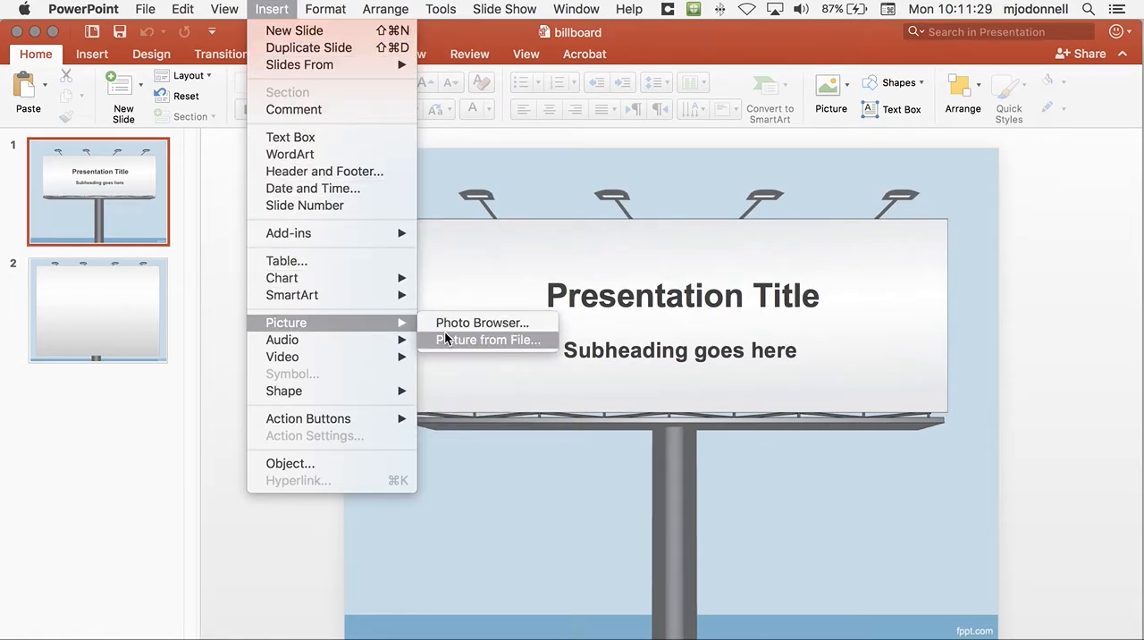
{"action": "left_click", "coordinate": [488, 339]}
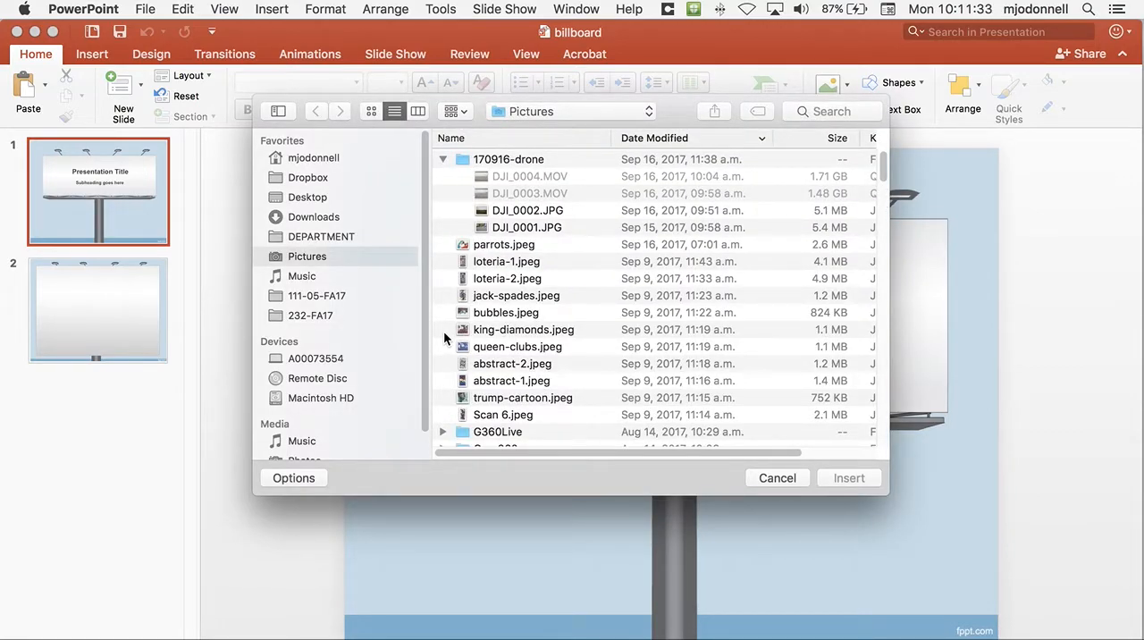
{"action": "mouse_move", "coordinate": [549, 277]}
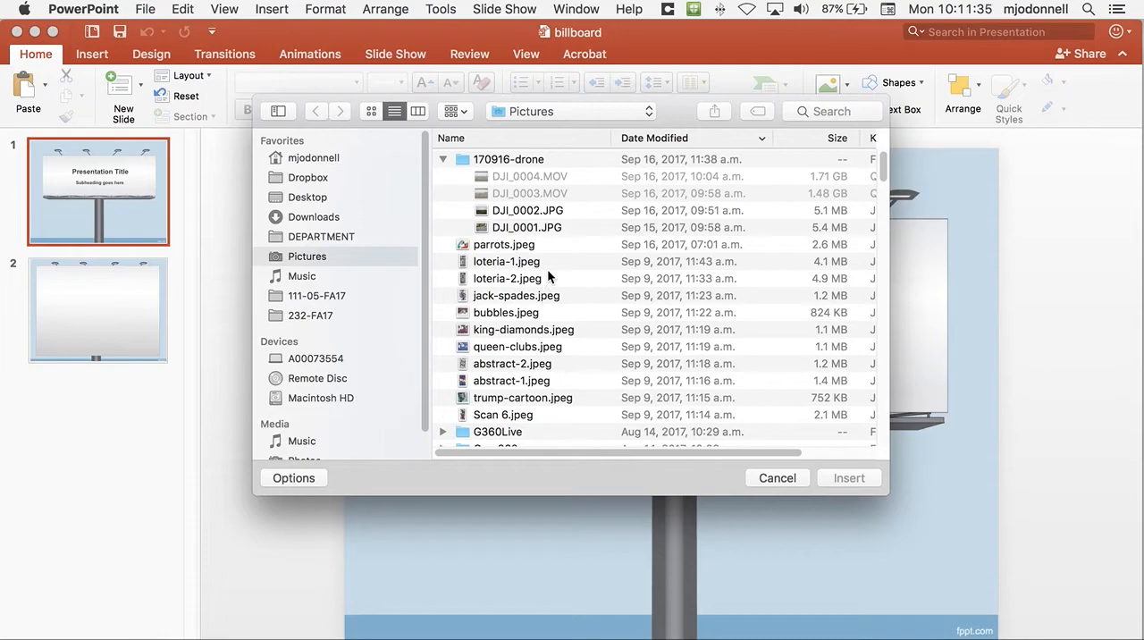
{"action": "left_click", "coordinate": [527, 227]}
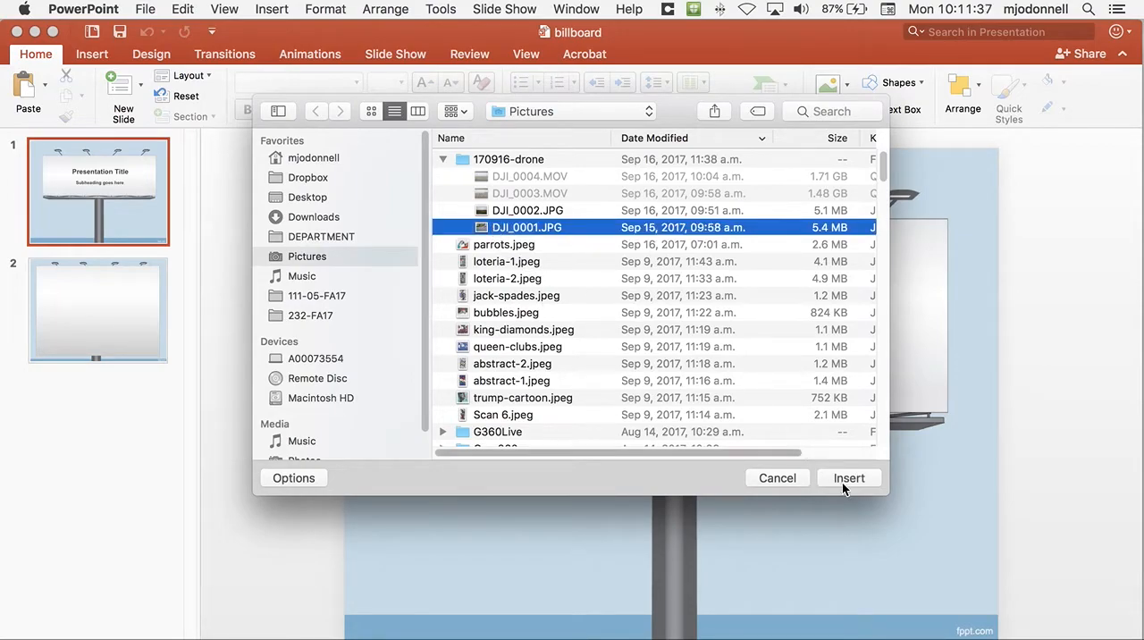
{"action": "left_click", "coordinate": [848, 477]}
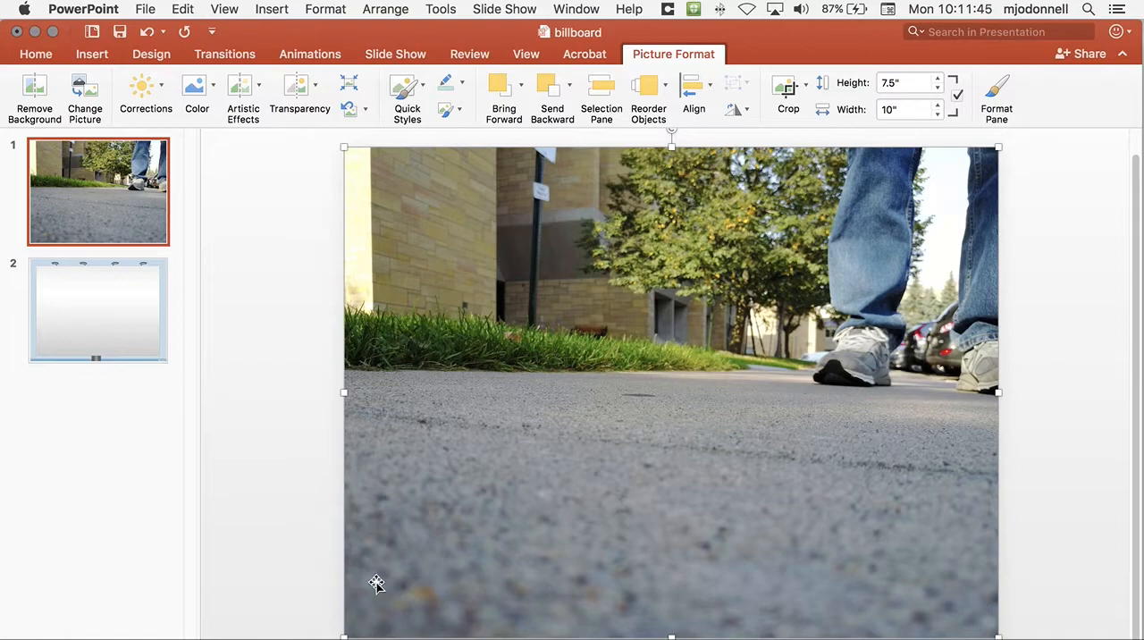
{"action": "mouse_move", "coordinate": [349, 635]}
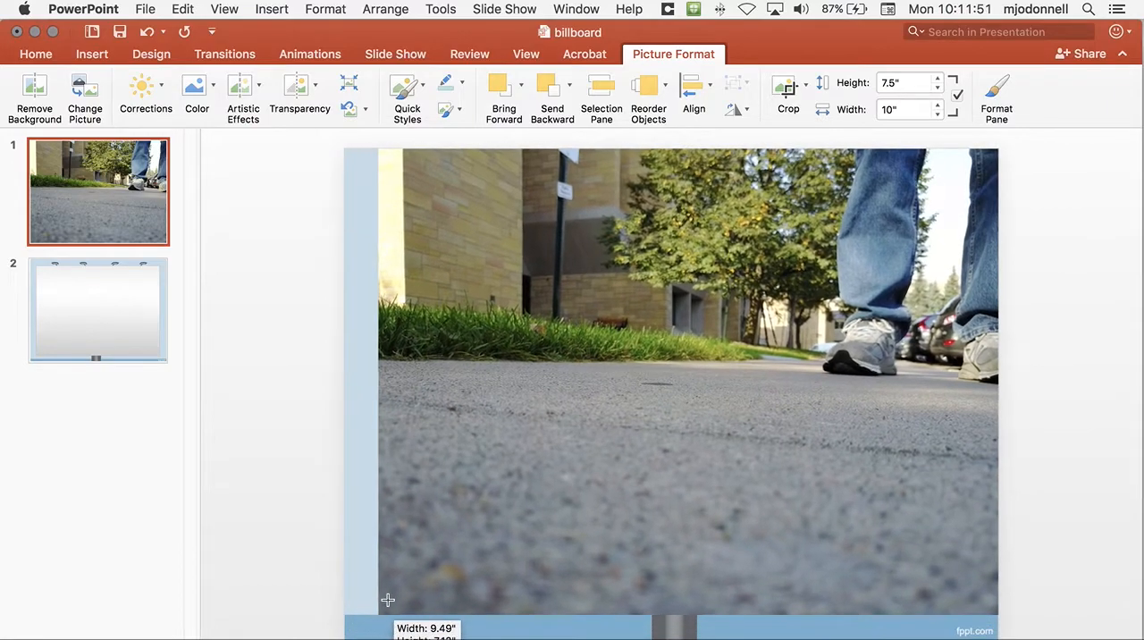
Shrink the walking-feet photo to roughly 8.36" by 6.27".
{"action": "left_click_drag", "start_coordinate": [388, 600], "coordinate": [404, 580]}
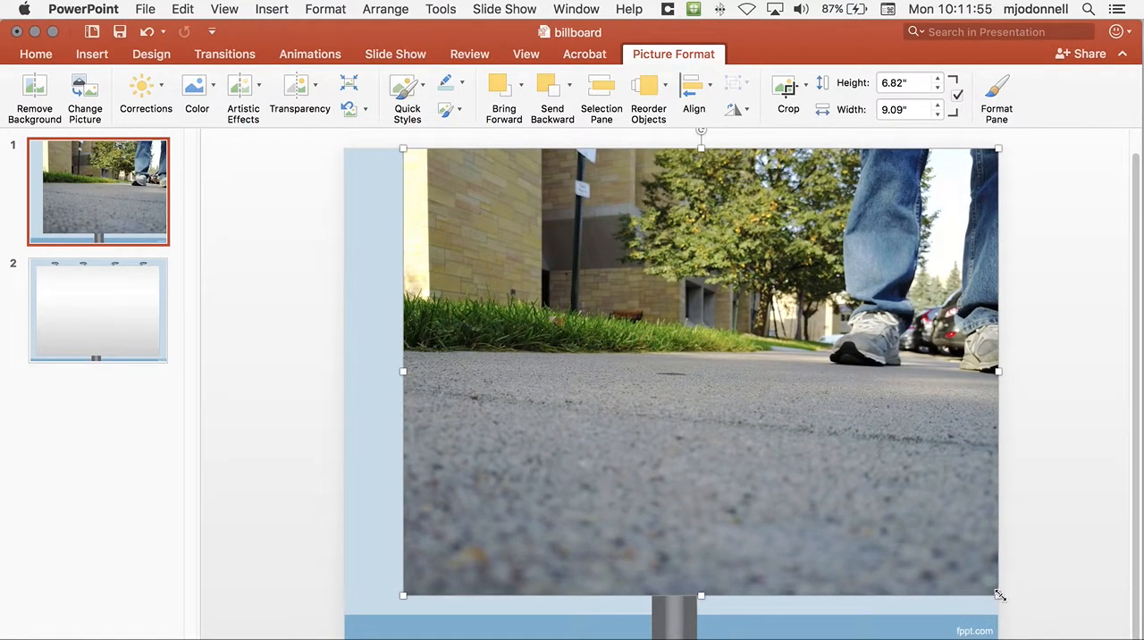
{"action": "left_click_drag", "start_coordinate": [998, 595], "coordinate": [933, 521]}
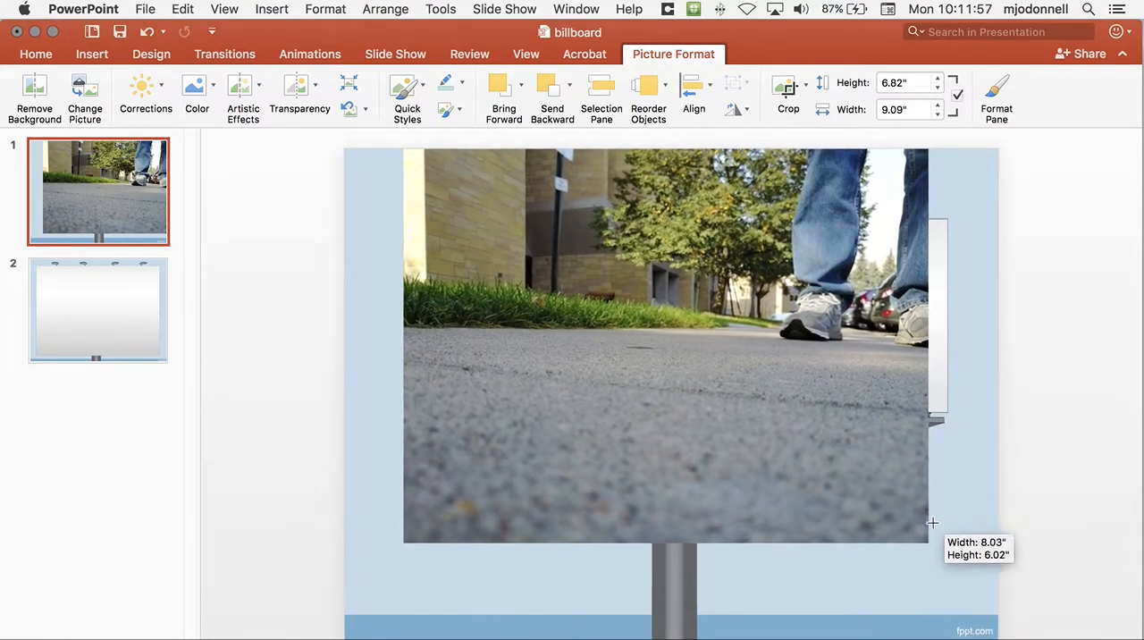
{"action": "left_click_drag", "start_coordinate": [932, 523], "coordinate": [945, 554]}
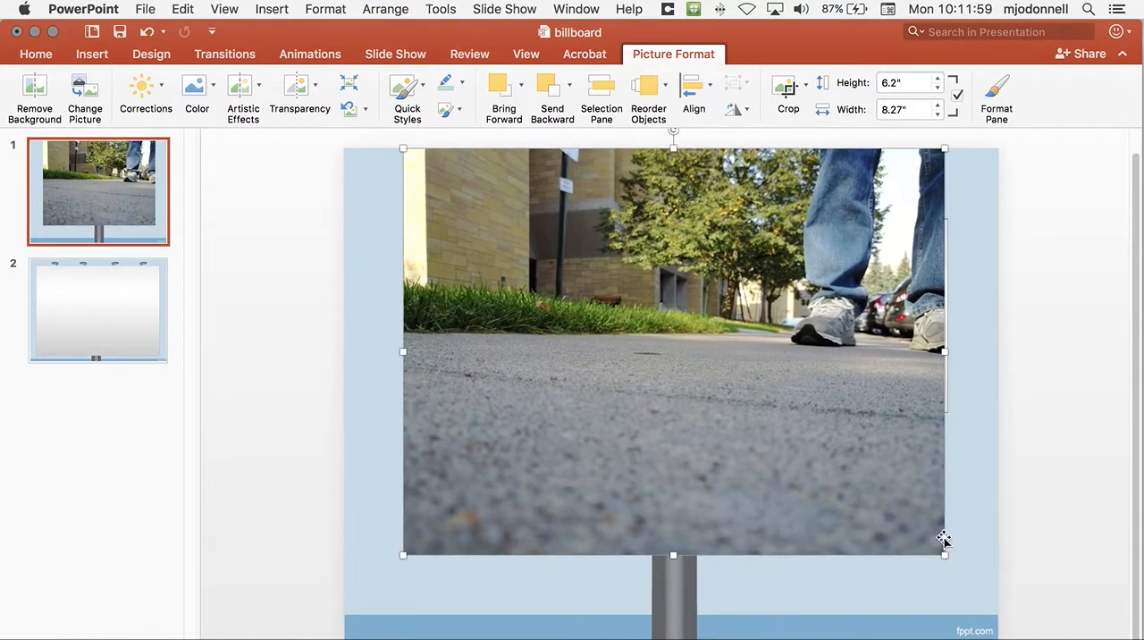
{"action": "left_click_drag", "start_coordinate": [945, 554], "coordinate": [946, 556]}
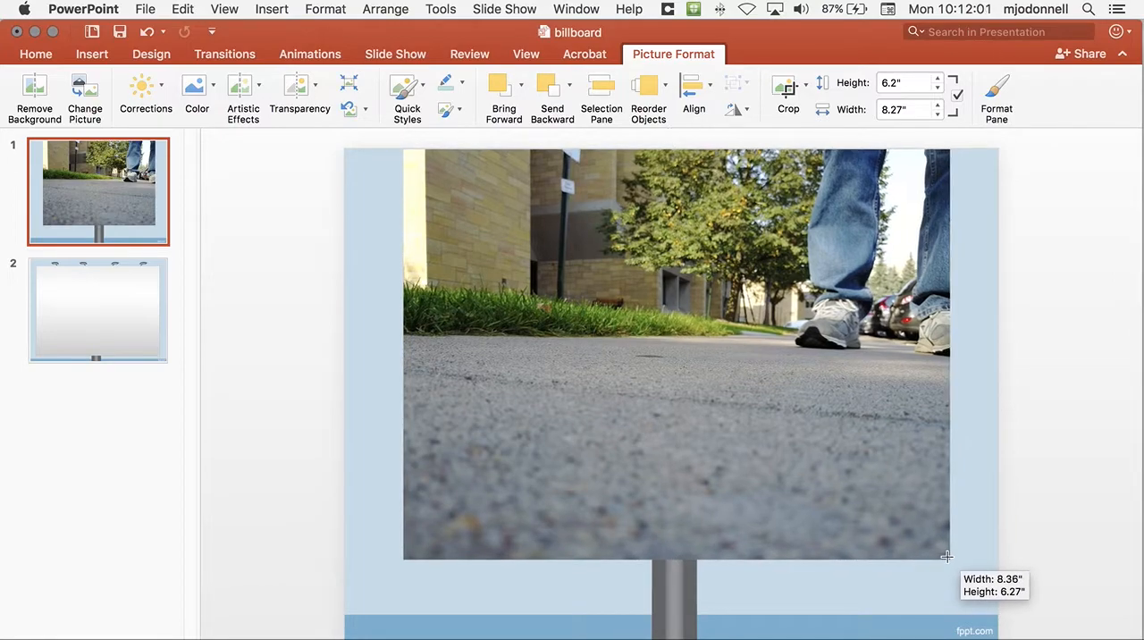
{"action": "left_click_drag", "start_coordinate": [946, 556], "coordinate": [950, 559]}
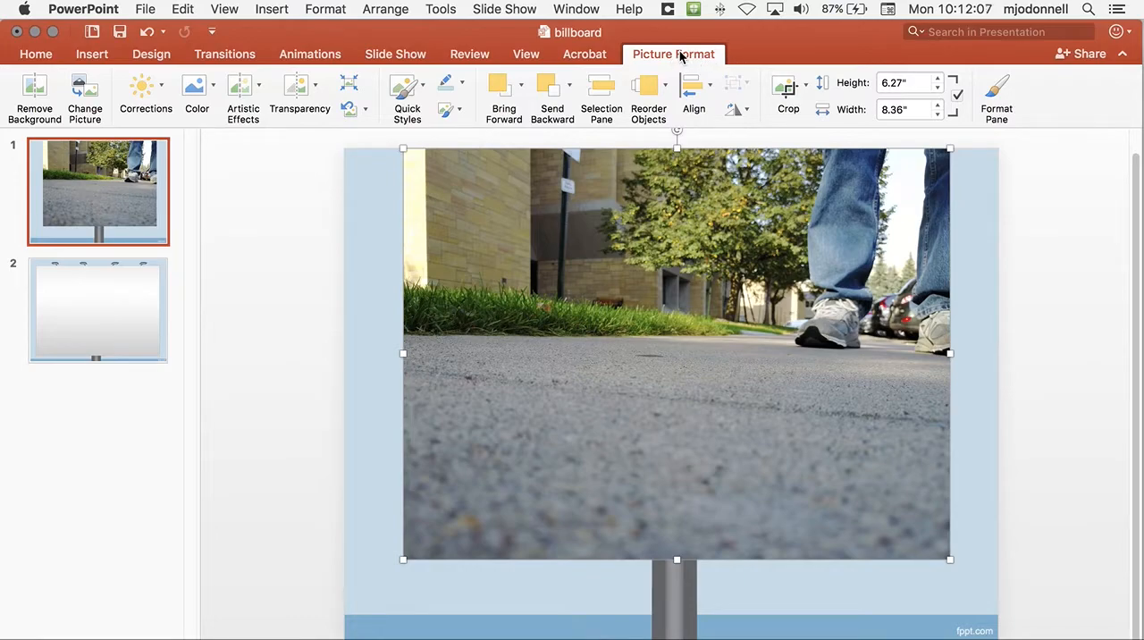
Crop the photo to an 8.4" by 2.9" strip fitting the billboard panel.
{"action": "left_click", "coordinate": [803, 87]}
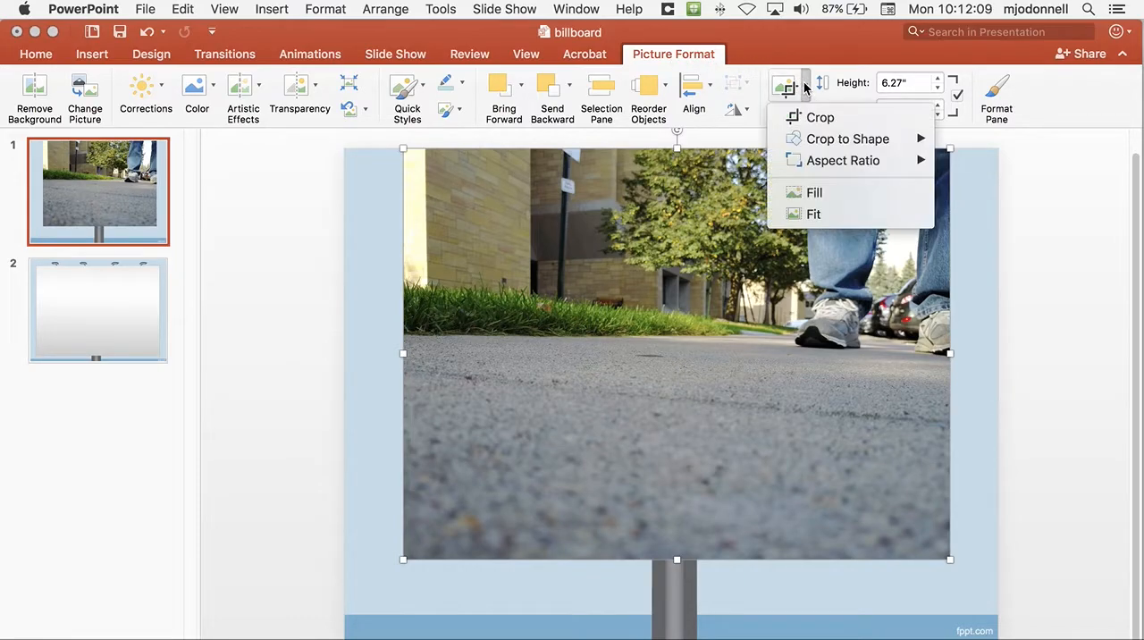
{"action": "mouse_move", "coordinate": [819, 117]}
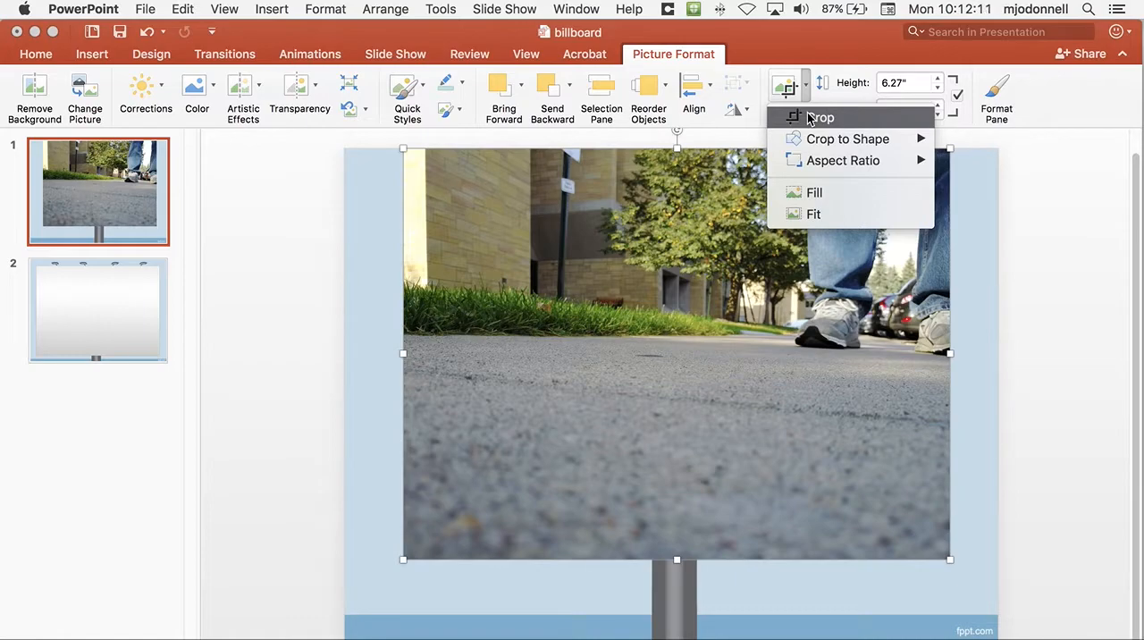
{"action": "left_click", "coordinate": [818, 117]}
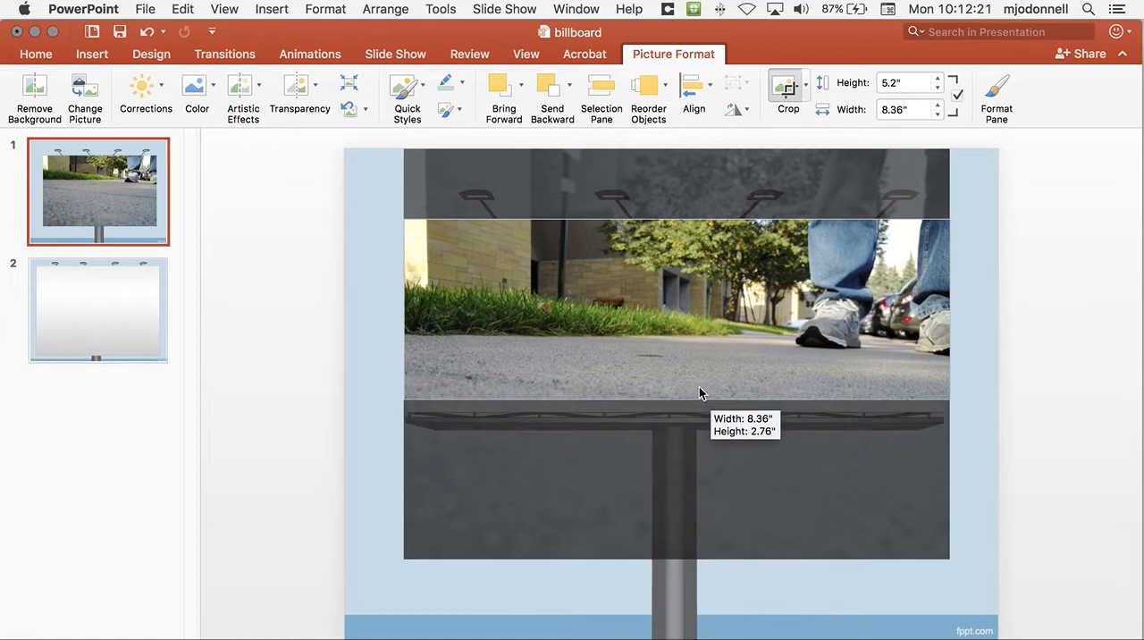
{"action": "left_click_drag", "start_coordinate": [701, 393], "coordinate": [702, 415]}
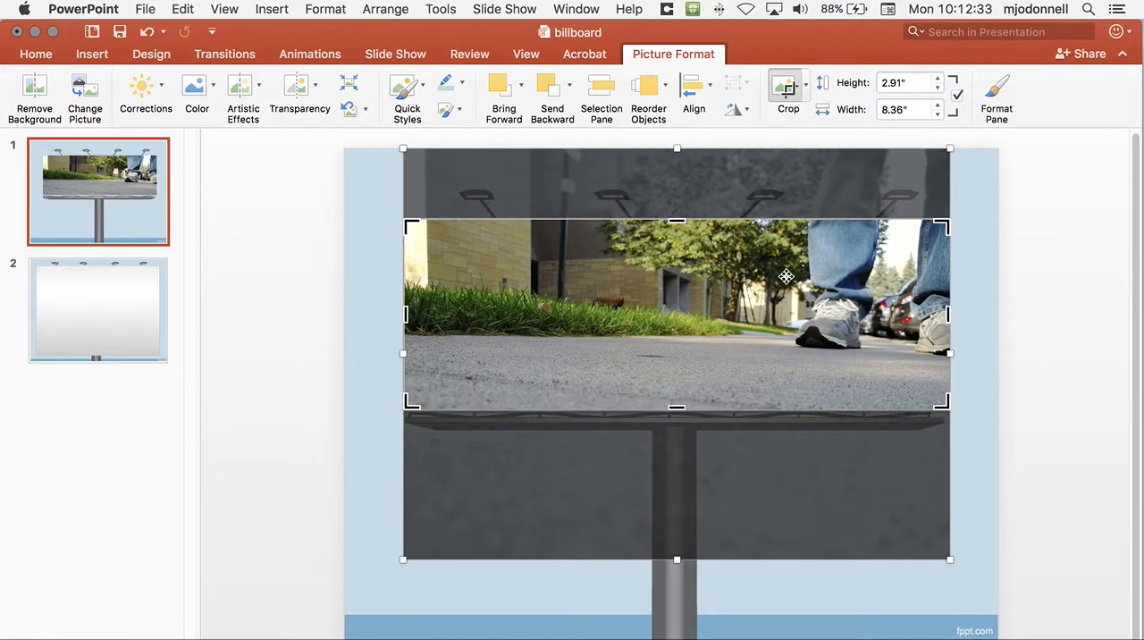
{"action": "left_click_drag", "start_coordinate": [785, 275], "coordinate": [790, 287]}
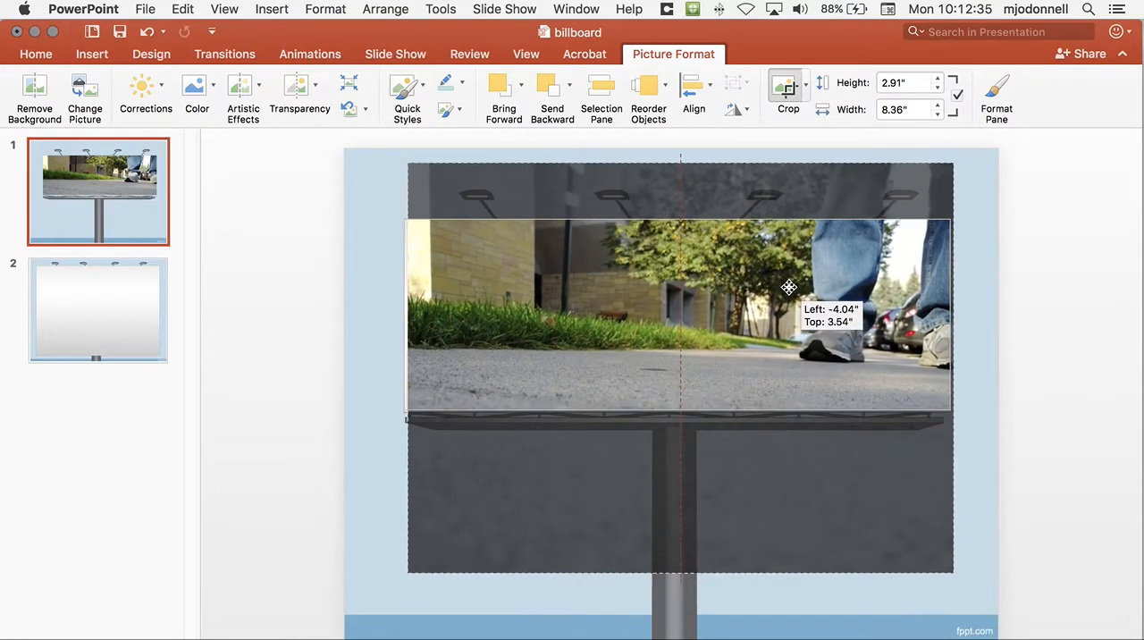
{"action": "left_click_drag", "start_coordinate": [789, 287], "coordinate": [785, 275]}
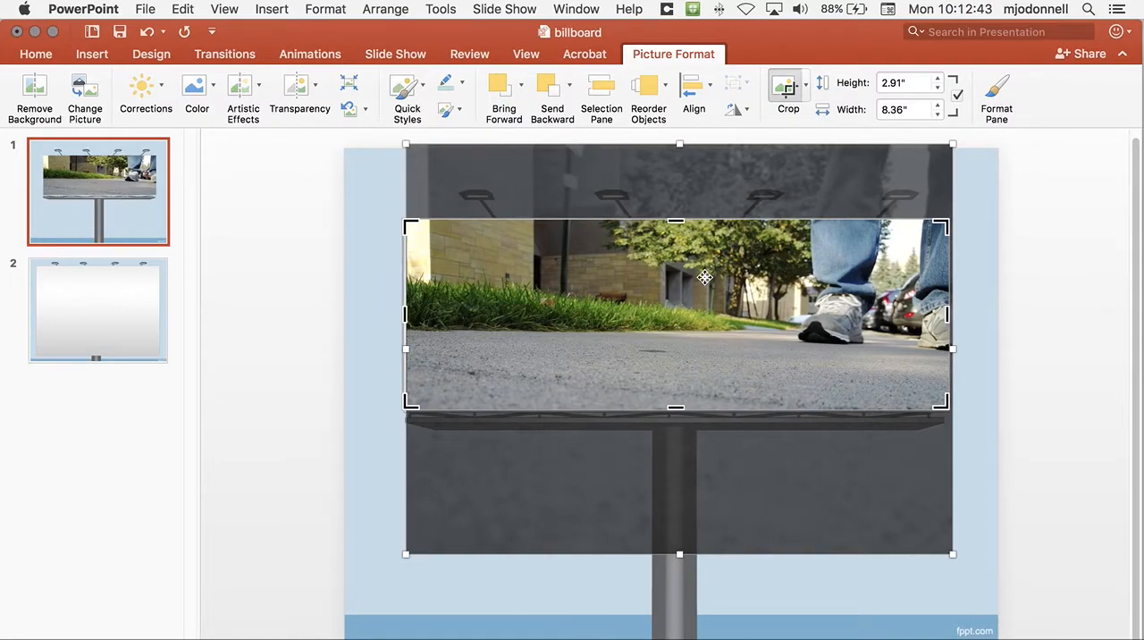
{"action": "left_click_drag", "start_coordinate": [706, 276], "coordinate": [700, 277]}
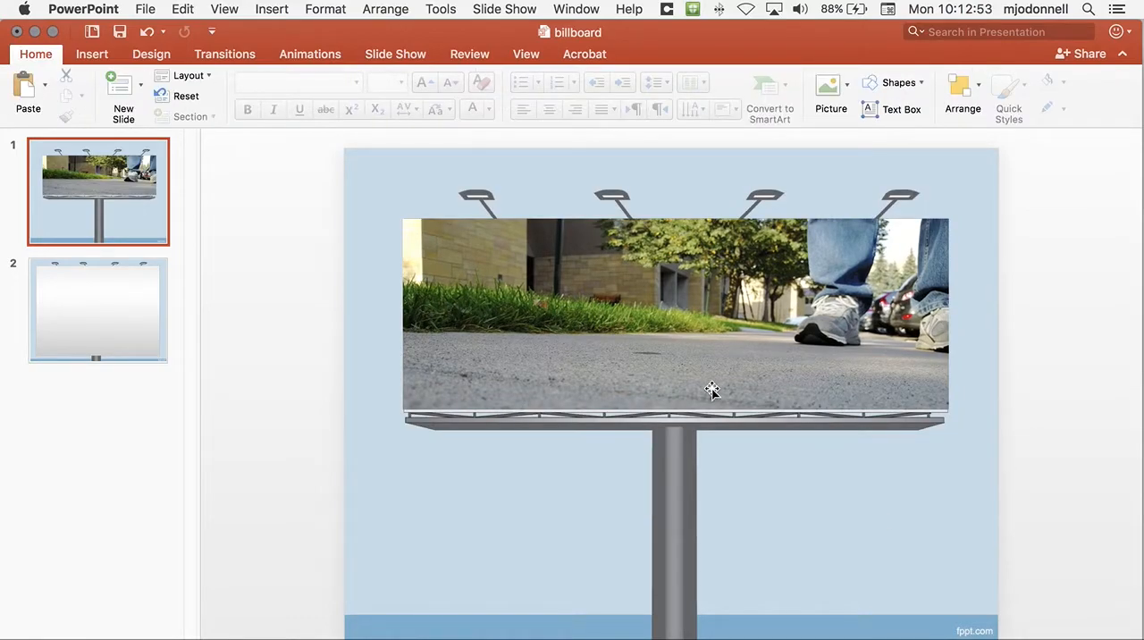
Send the cropped photo to the back, behind the title and subheading.
{"action": "left_click", "coordinate": [675, 317]}
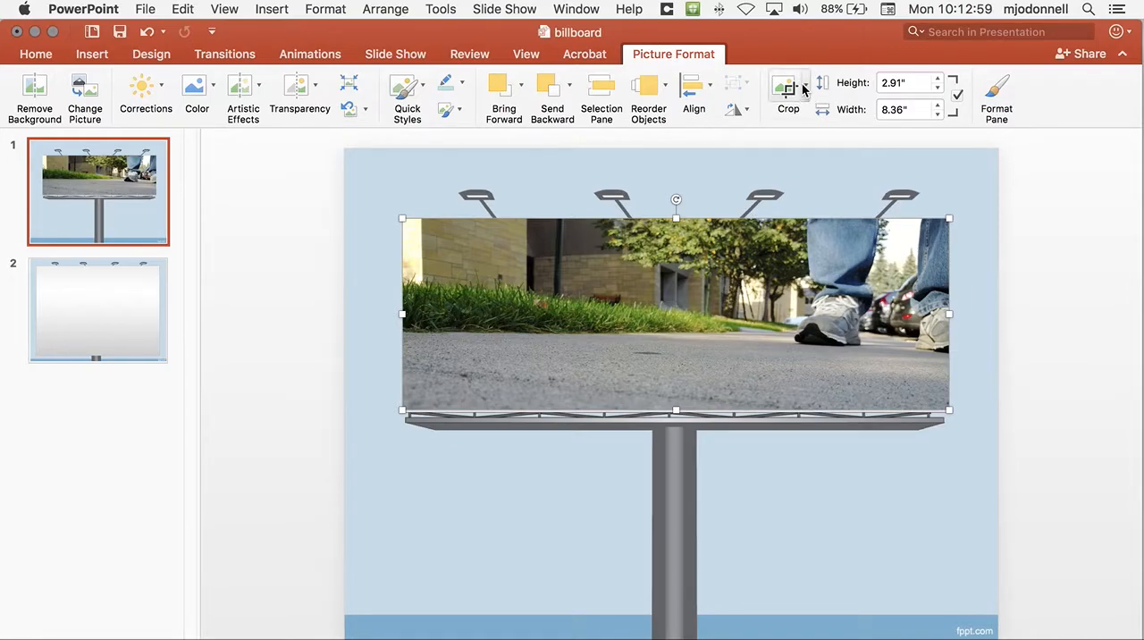
{"action": "left_click", "coordinate": [788, 90]}
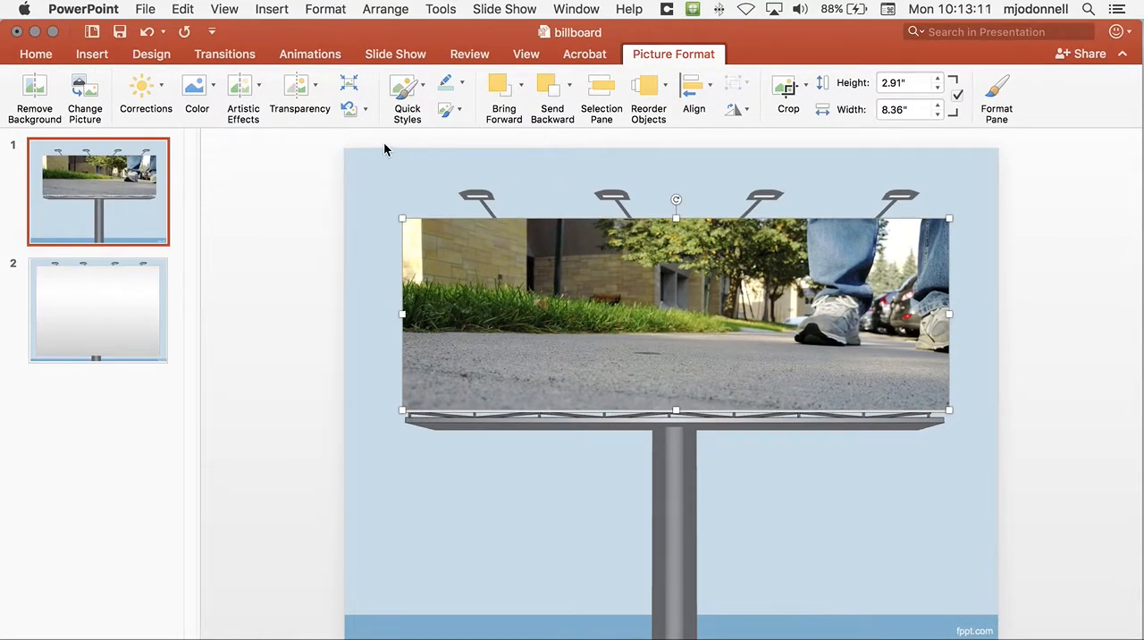
{"action": "left_click", "coordinate": [385, 9]}
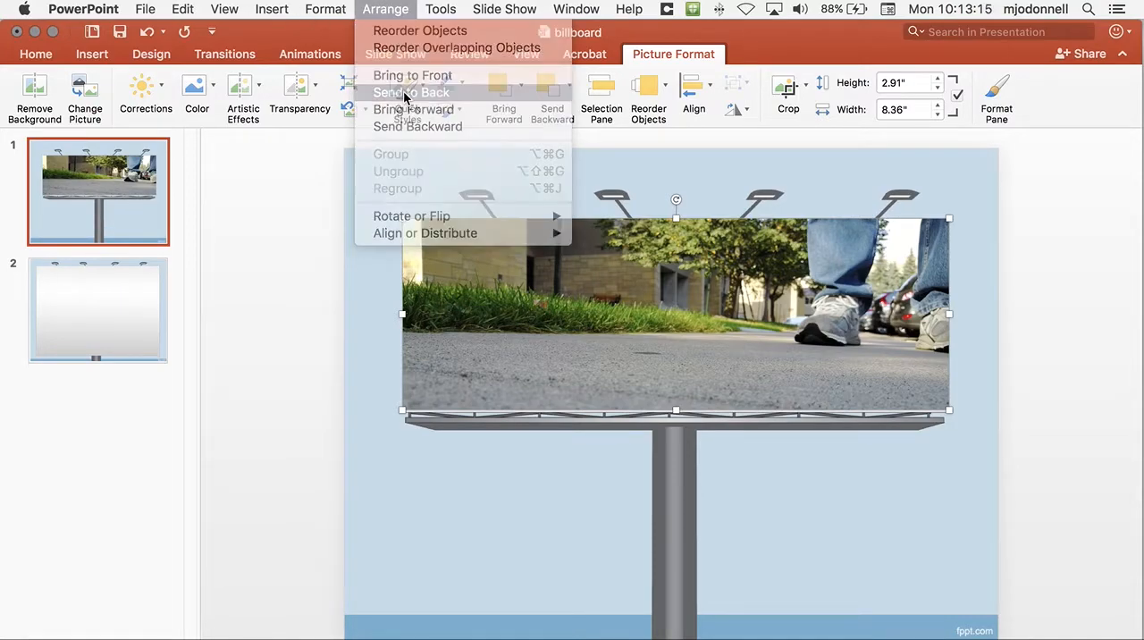
{"action": "left_click", "coordinate": [412, 92]}
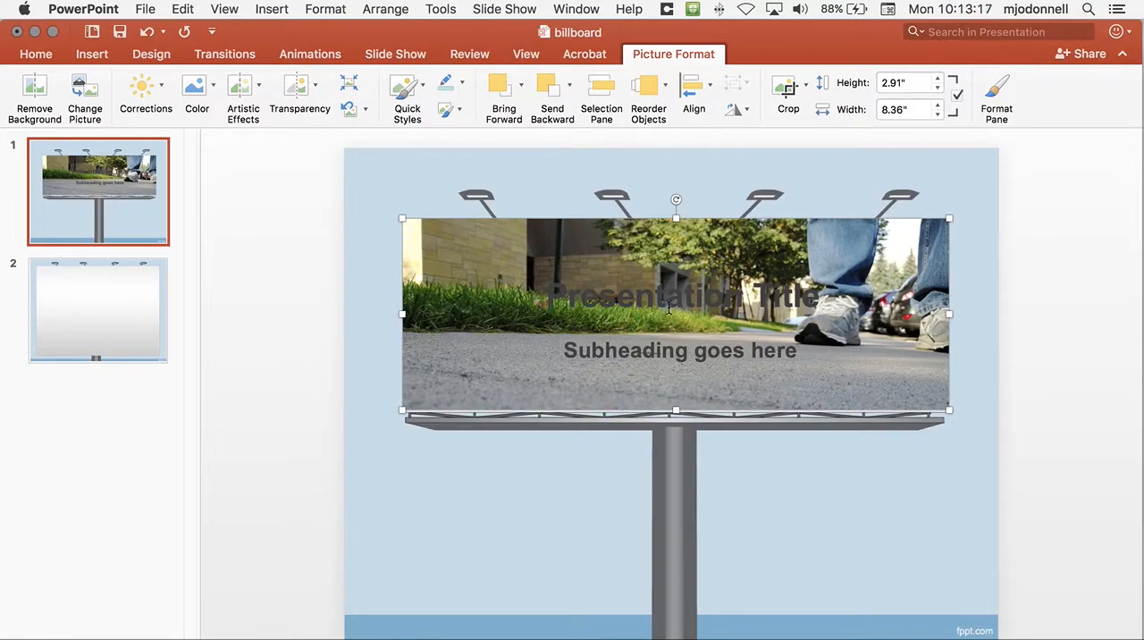
Put the Presentation Title placeholder into editing to enter 'Walk the walk'.
{"action": "left_click", "coordinate": [686, 295]}
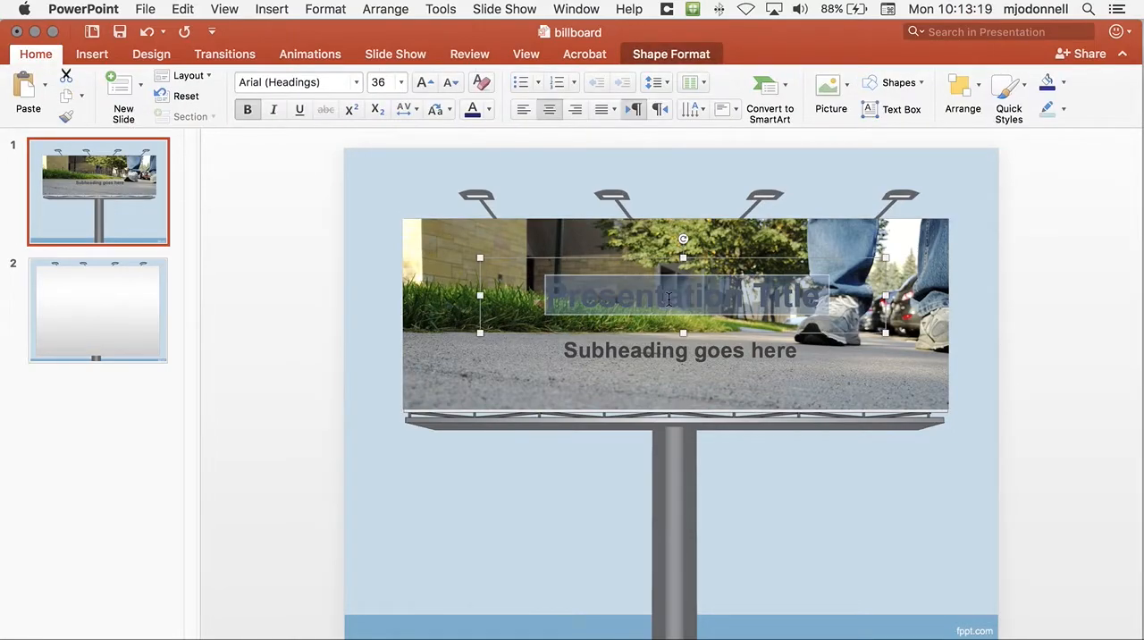
{"action": "mouse_move", "coordinate": [665, 304]}
{"action": "type", "text": "Walk the walk"}
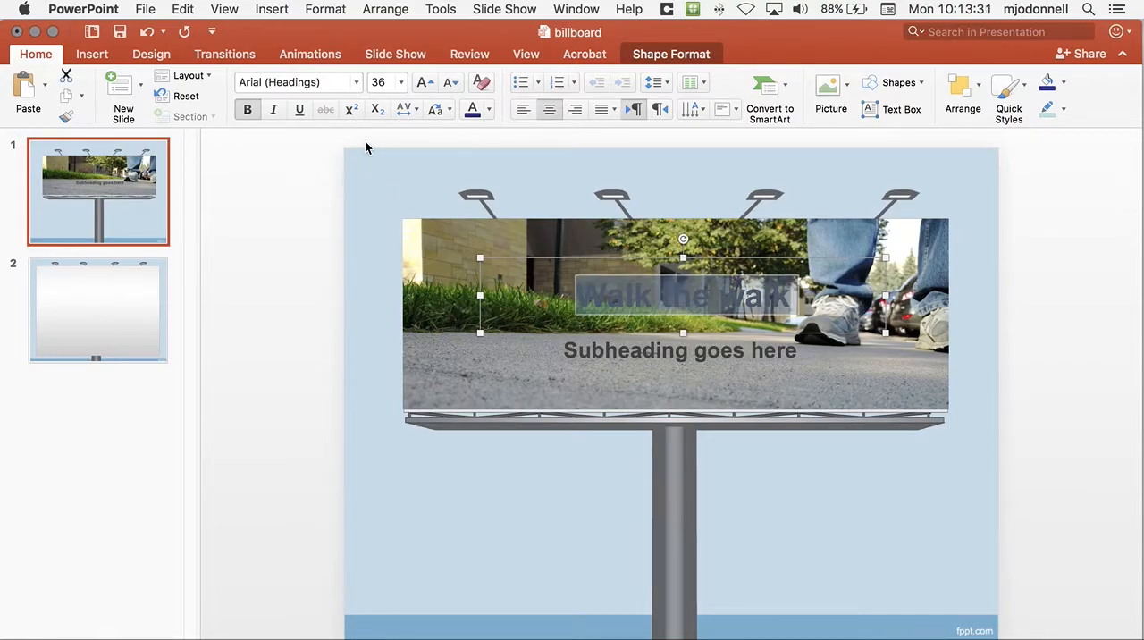
Apply Bernard MT Condensed at size 60 to the 'Walk the walk' title.
{"action": "left_click", "coordinate": [297, 82]}
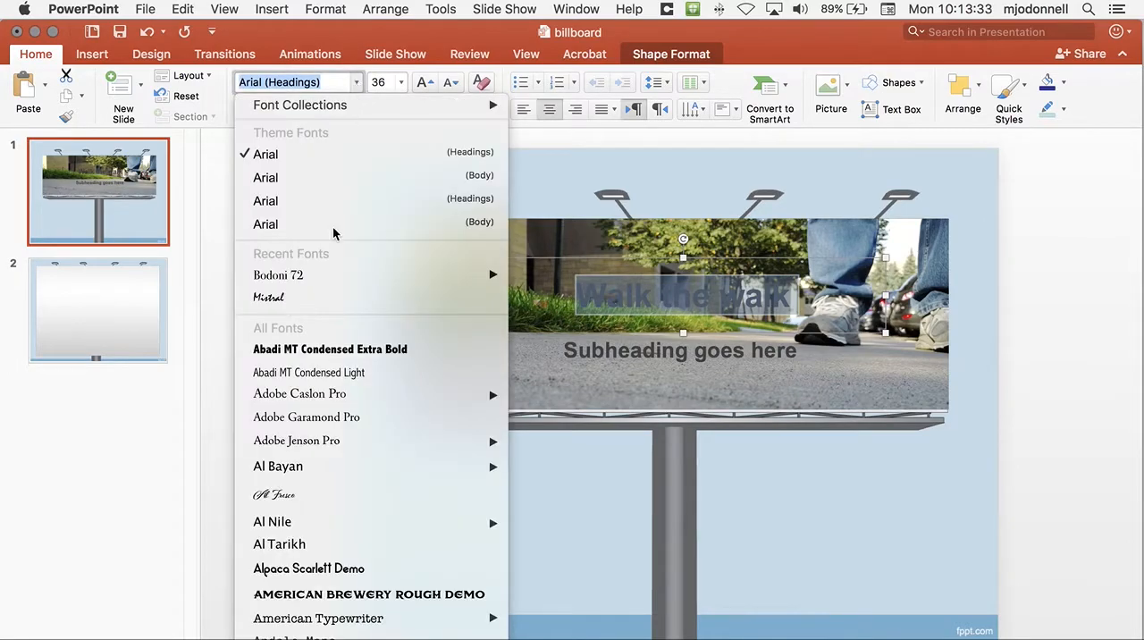
{"action": "scroll", "scroll_direction": "down", "scroll_amount": 3}
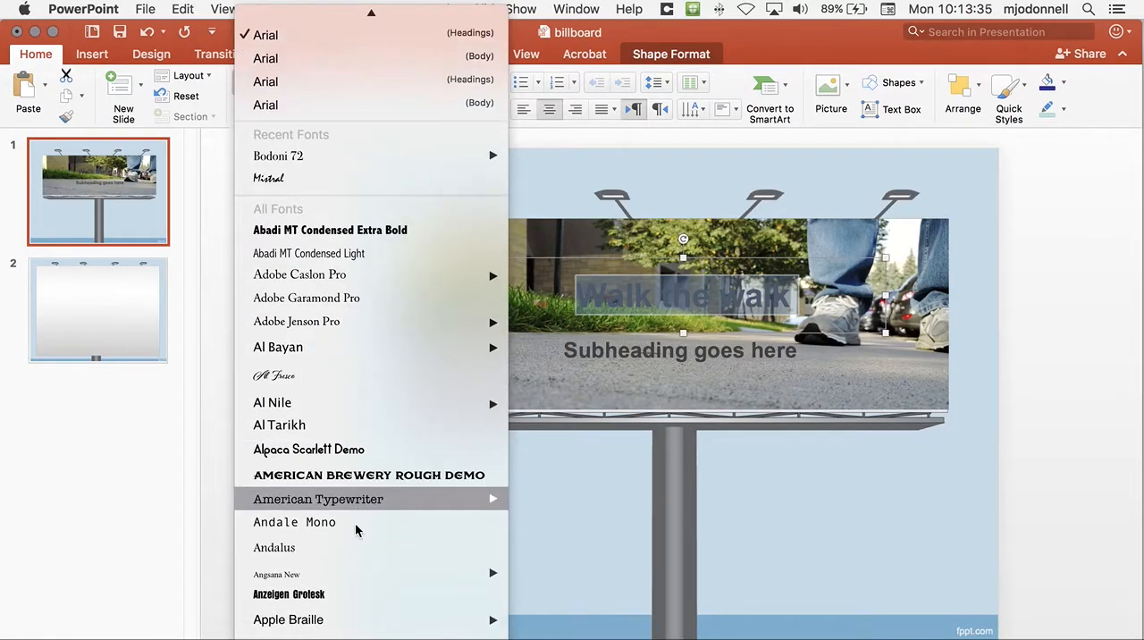
{"action": "scroll", "scroll_direction": "down", "scroll_amount": 3}
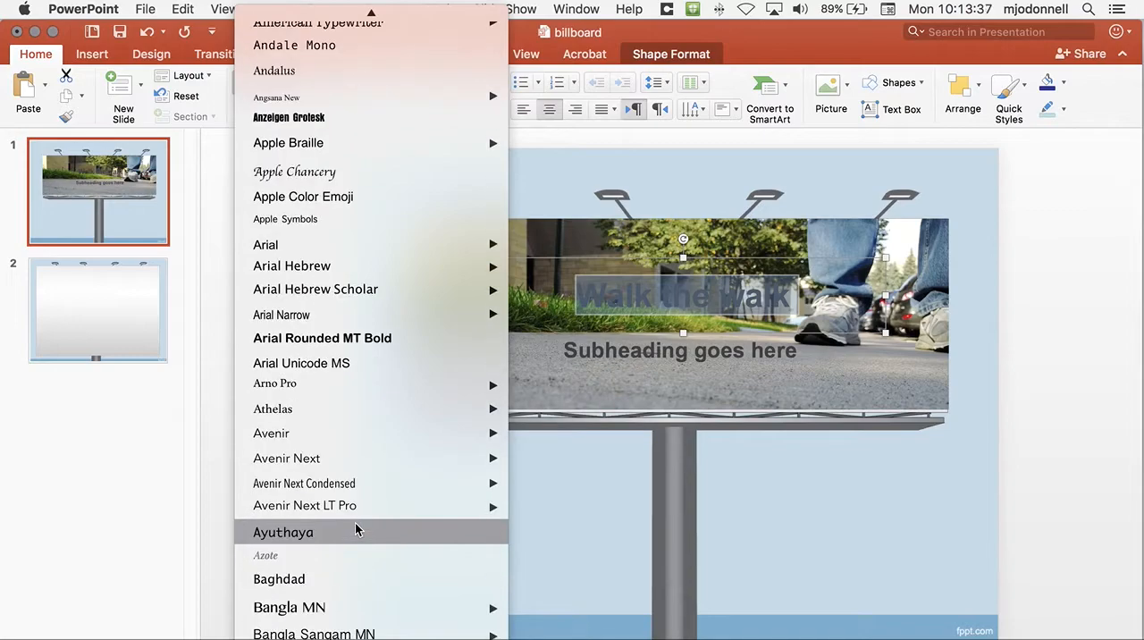
{"action": "scroll", "scroll_direction": "down", "scroll_amount": 3}
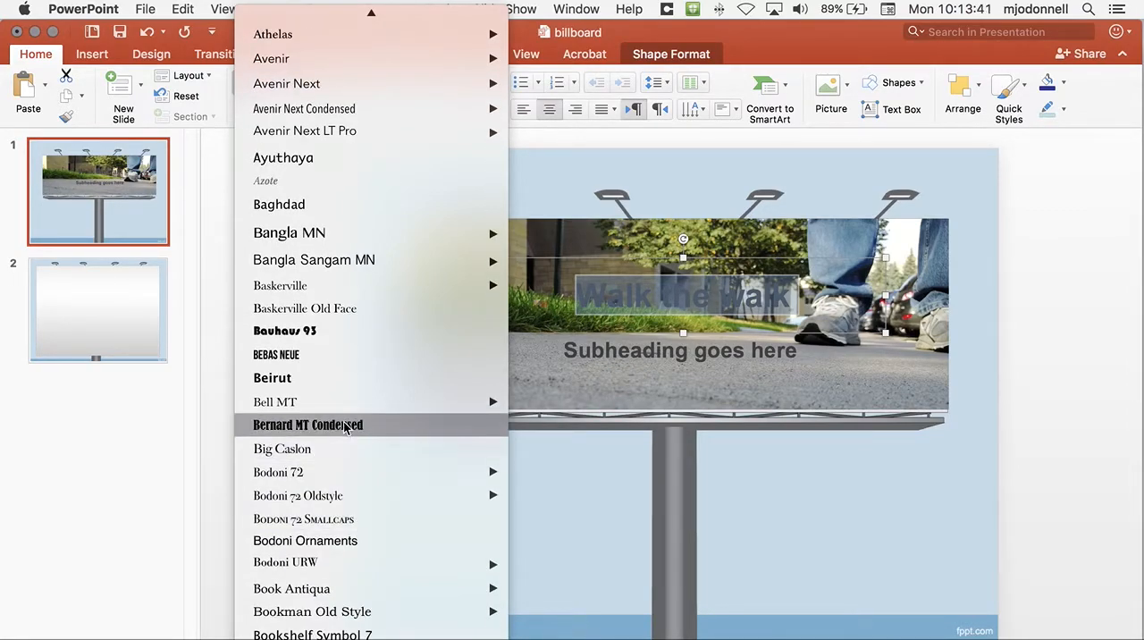
{"action": "left_click", "coordinate": [308, 425]}
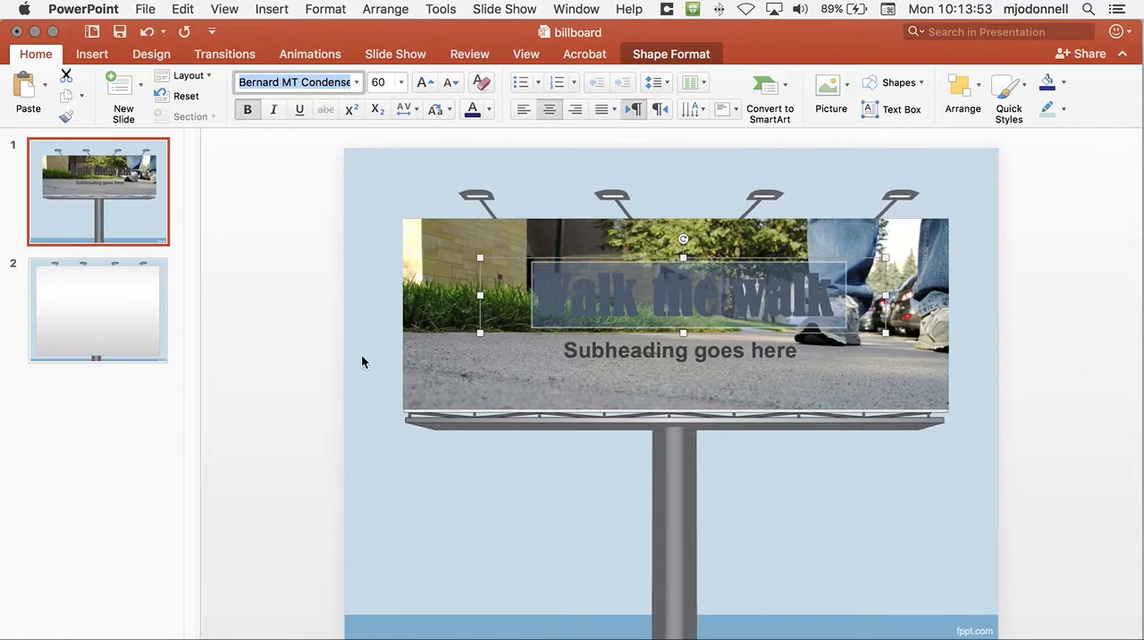
Shift the subheading lower right and move the title to the billboard's lower left.
{"action": "left_click", "coordinate": [568, 362]}
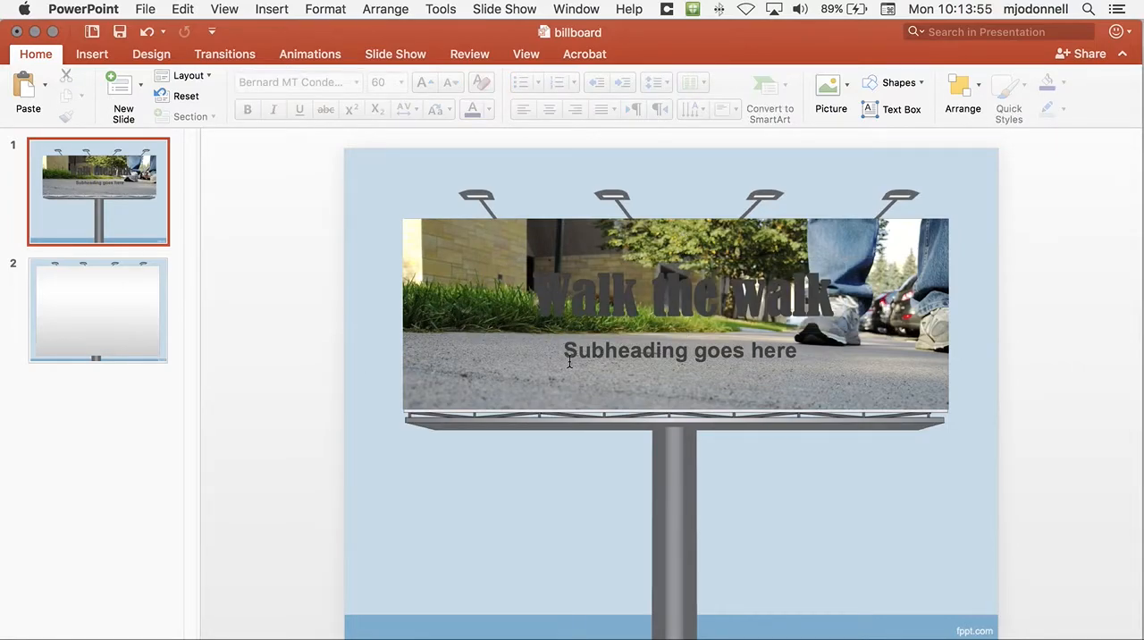
{"action": "left_click", "coordinate": [679, 352]}
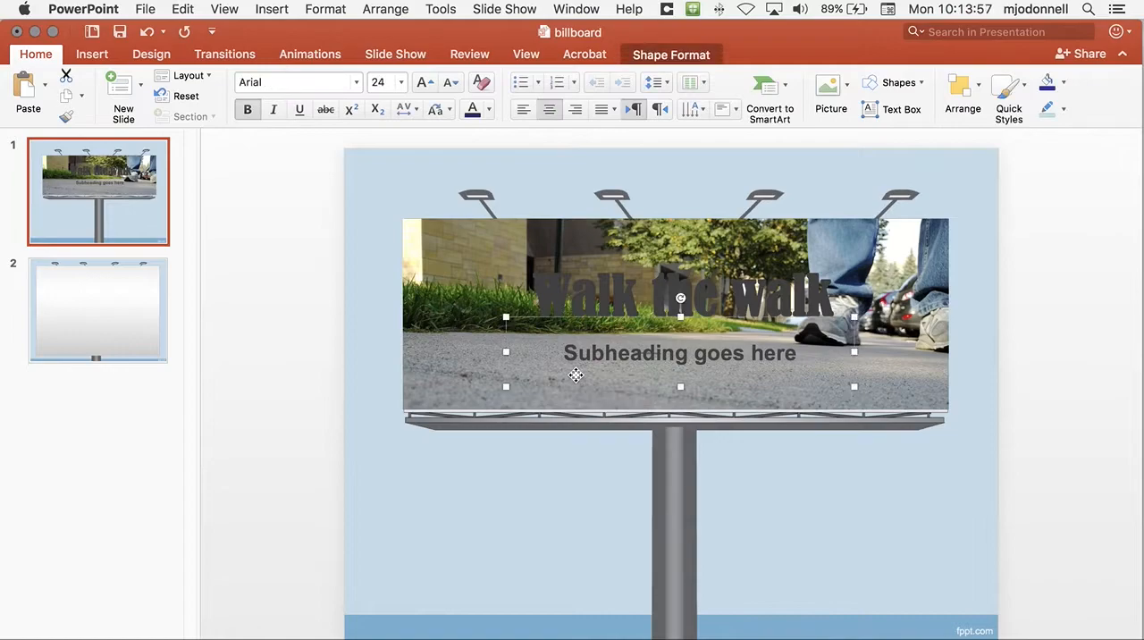
{"action": "left_click_drag", "start_coordinate": [576, 375], "coordinate": [688, 402]}
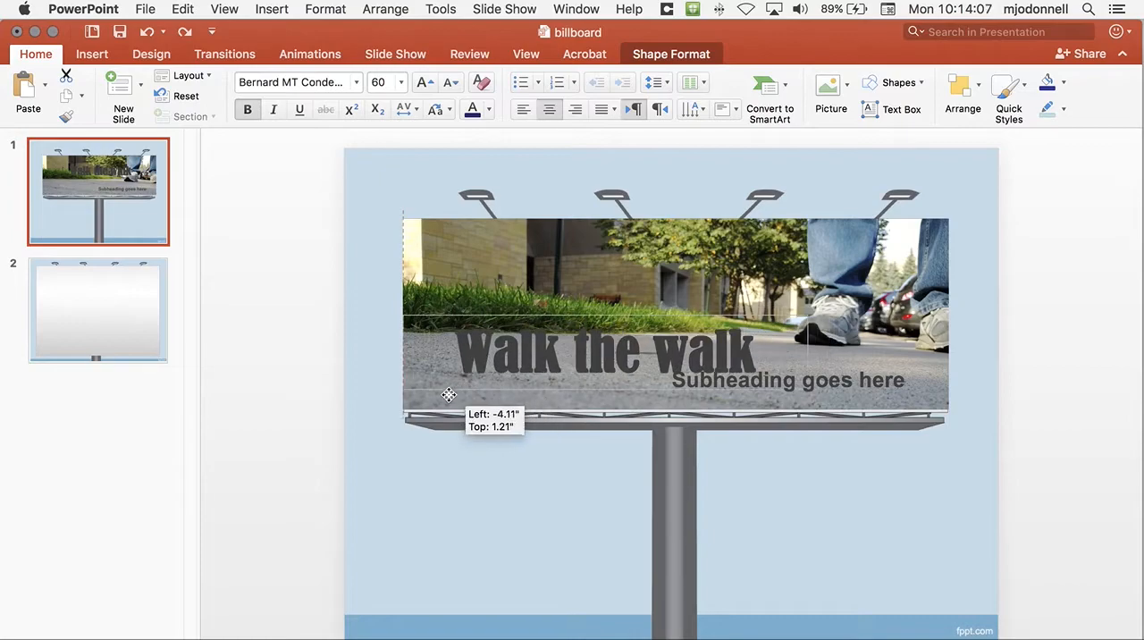
{"action": "left_click_drag", "start_coordinate": [448, 395], "coordinate": [415, 398]}
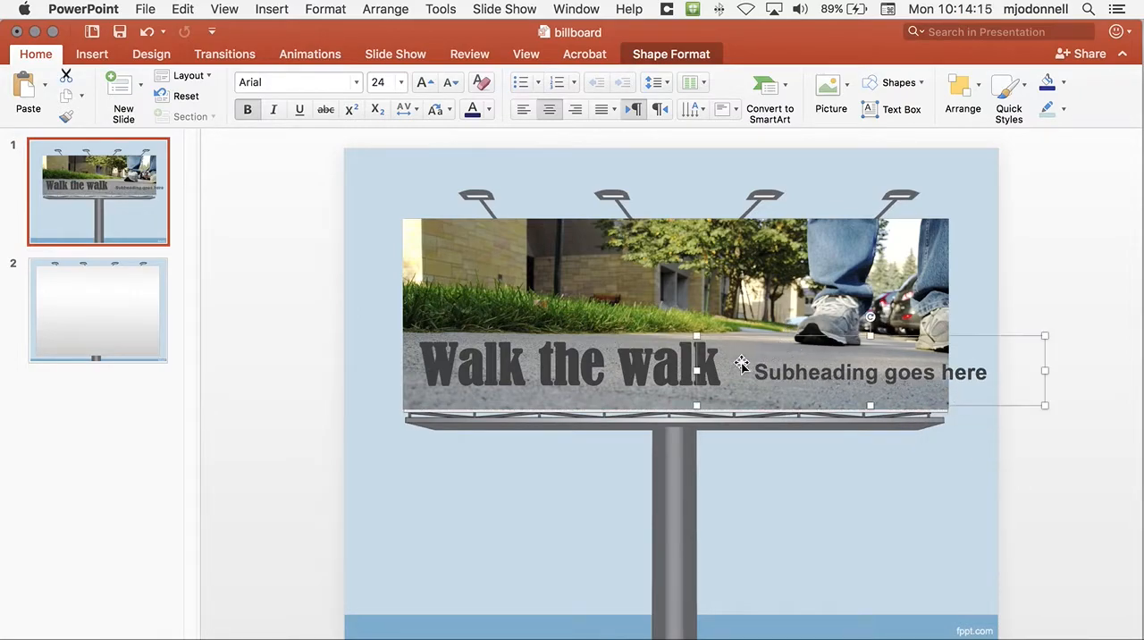
Replace the subheading with 'Teaching students for 30 years' and fit it beside the title.
{"action": "left_click", "coordinate": [793, 372]}
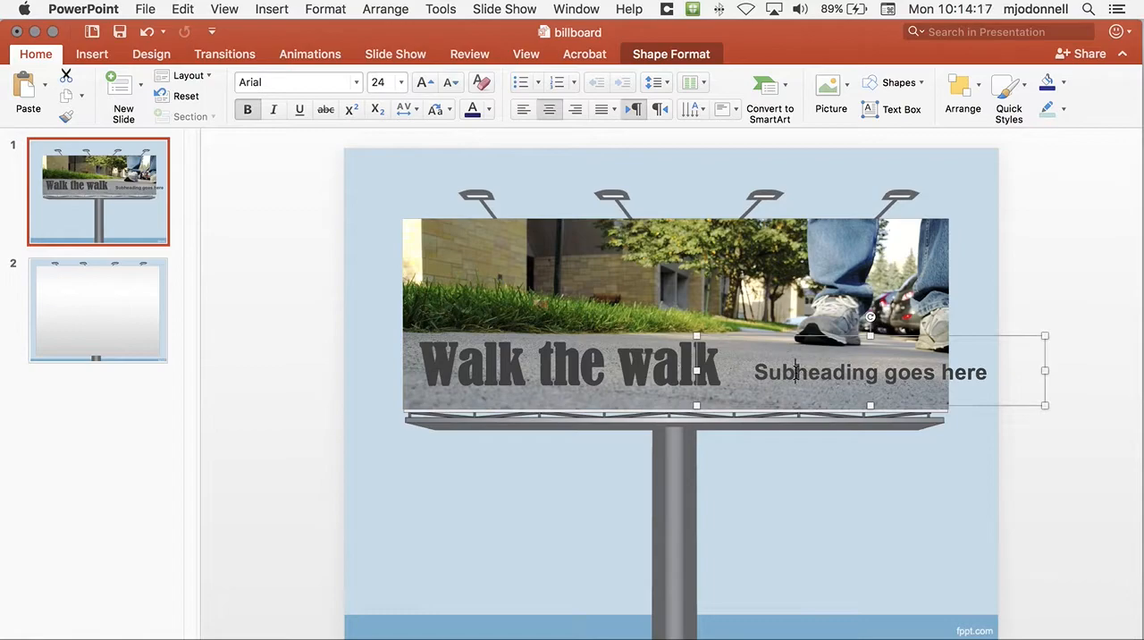
{"action": "double_click", "coordinate": [816, 372]}
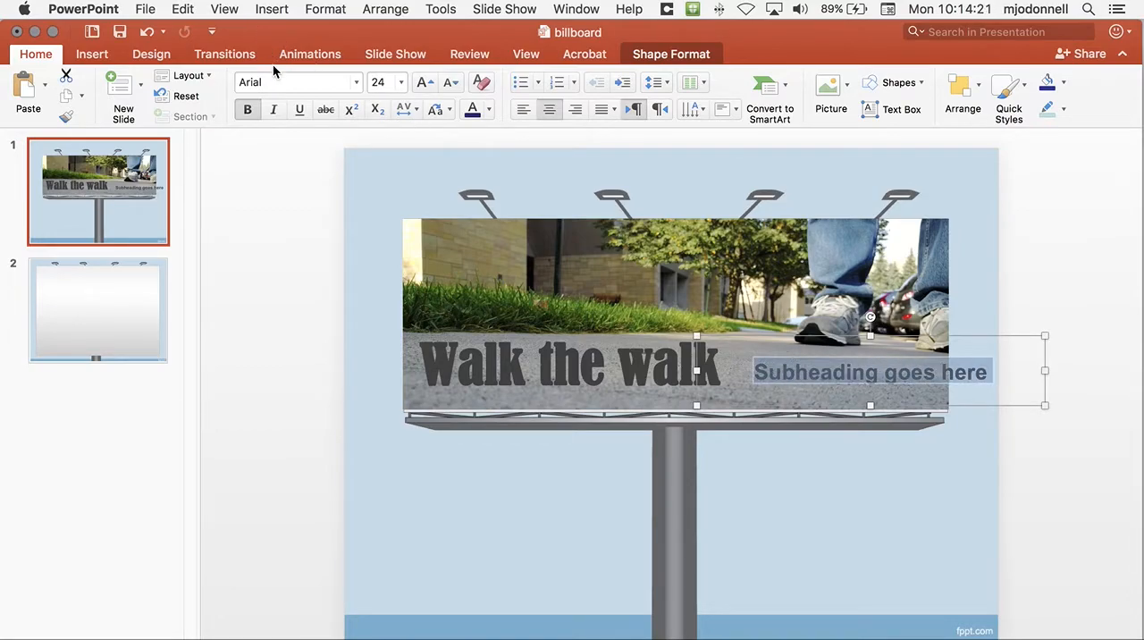
{"action": "type", "text": "Teaching stud"}
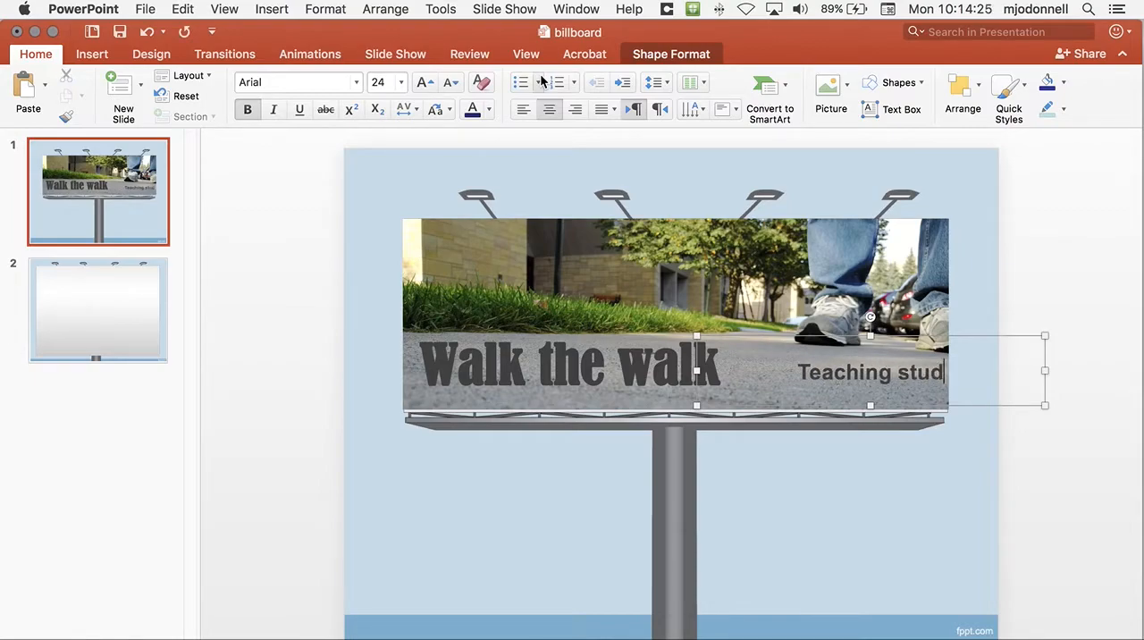
{"action": "type", "text": "ents"}
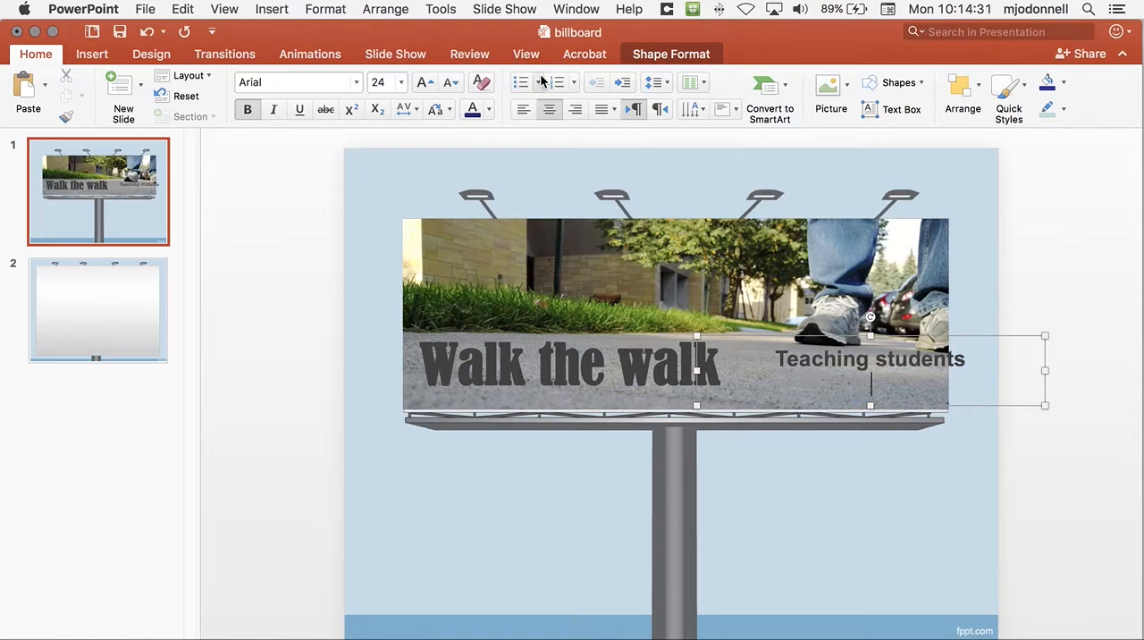
{"action": "type", "text": "for"}
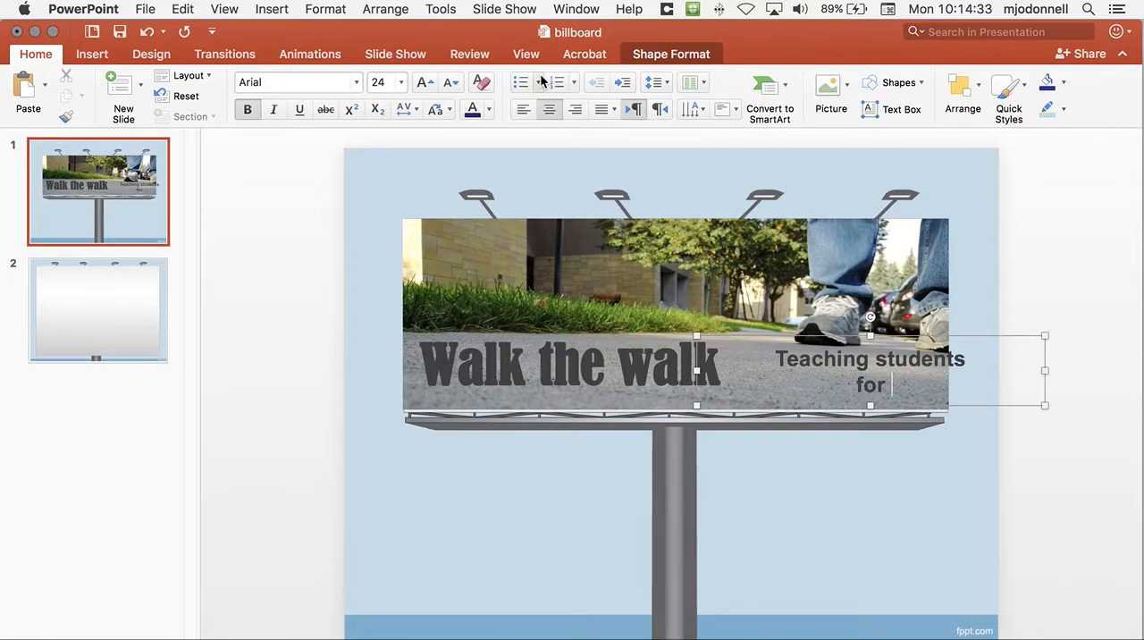
{"action": "type", "text": "30 years"}
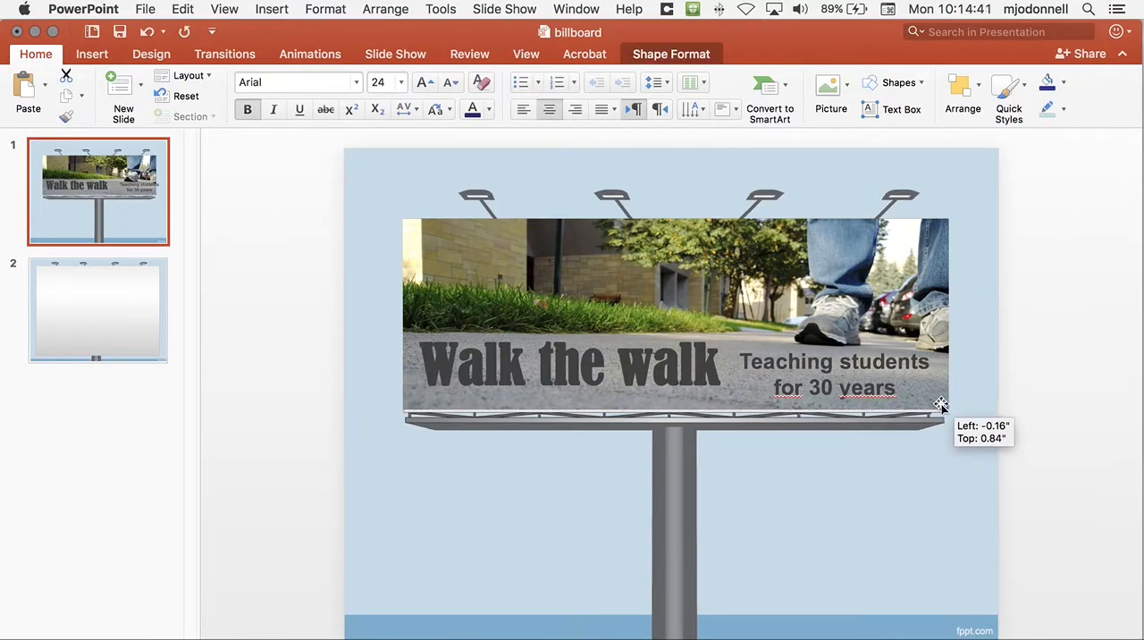
{"action": "left_click_drag", "start_coordinate": [940, 404], "coordinate": [977, 374]}
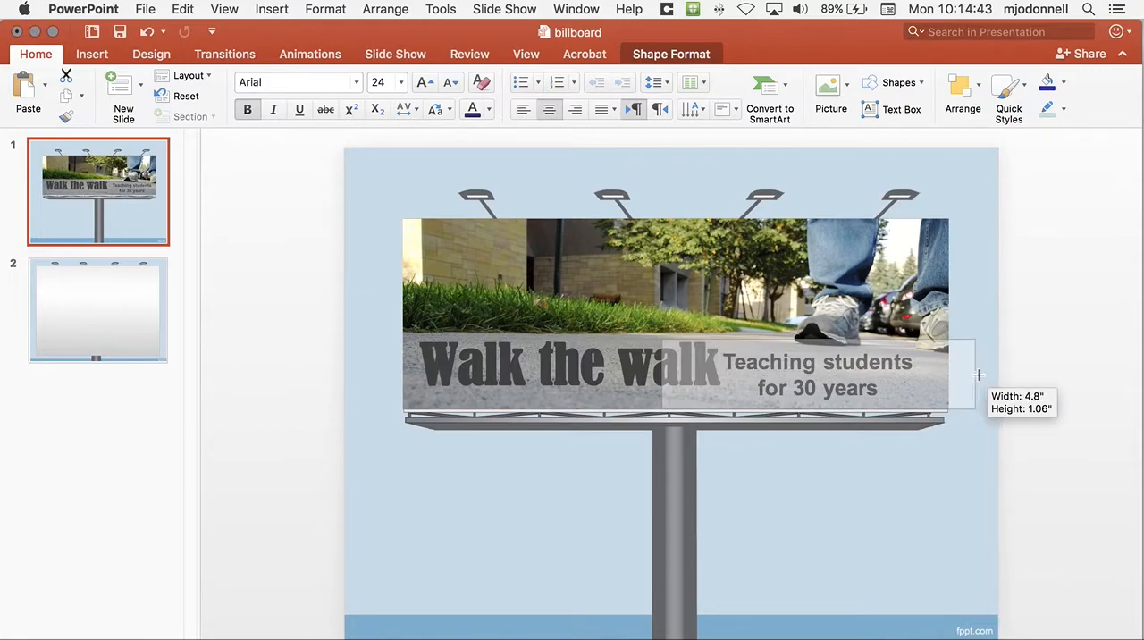
{"action": "left_click_drag", "start_coordinate": [975, 375], "coordinate": [970, 373]}
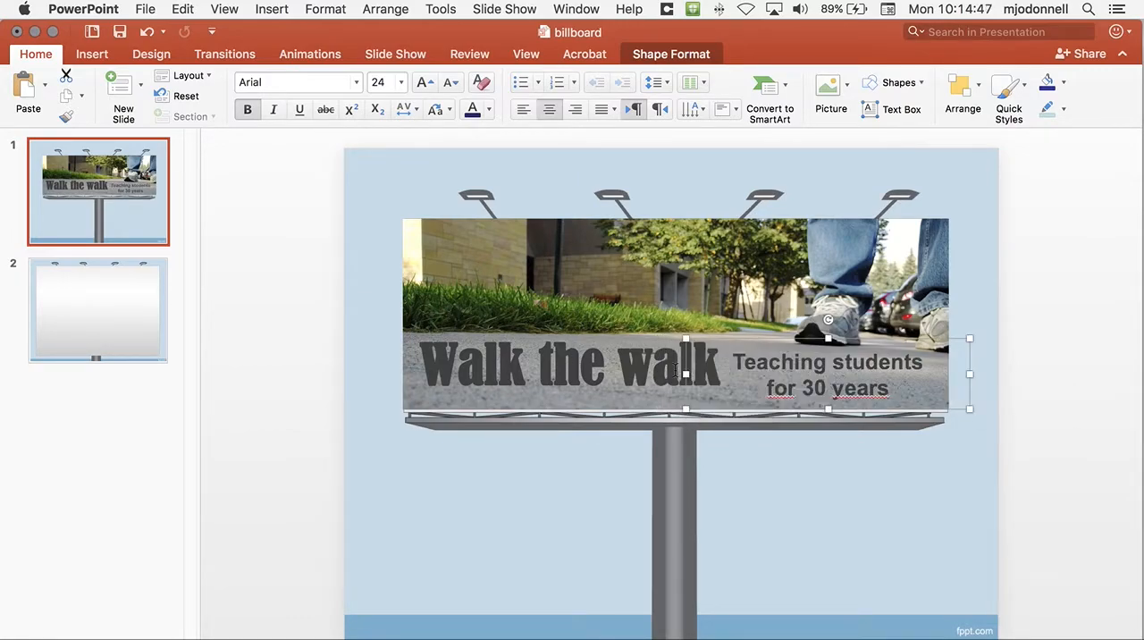
Apply Bernard MT Condensed to the 'Teaching students for 30 years' subheading.
{"action": "double_click", "coordinate": [827, 362]}
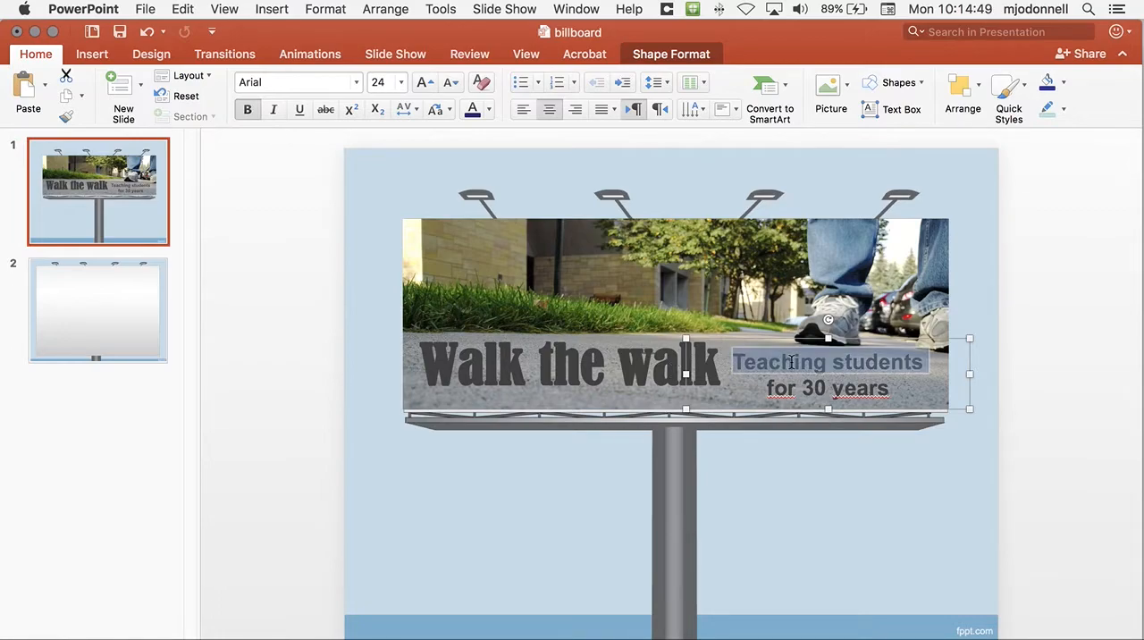
{"action": "triple_click", "coordinate": [827, 387]}
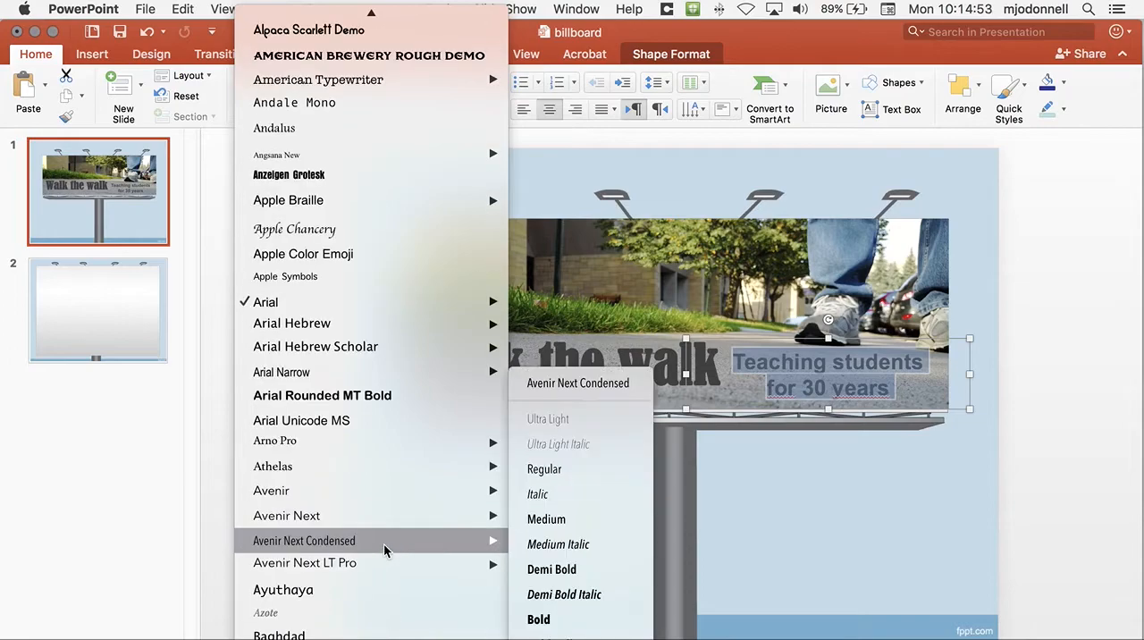
{"action": "scroll", "scroll_direction": "down", "scroll_amount": 3}
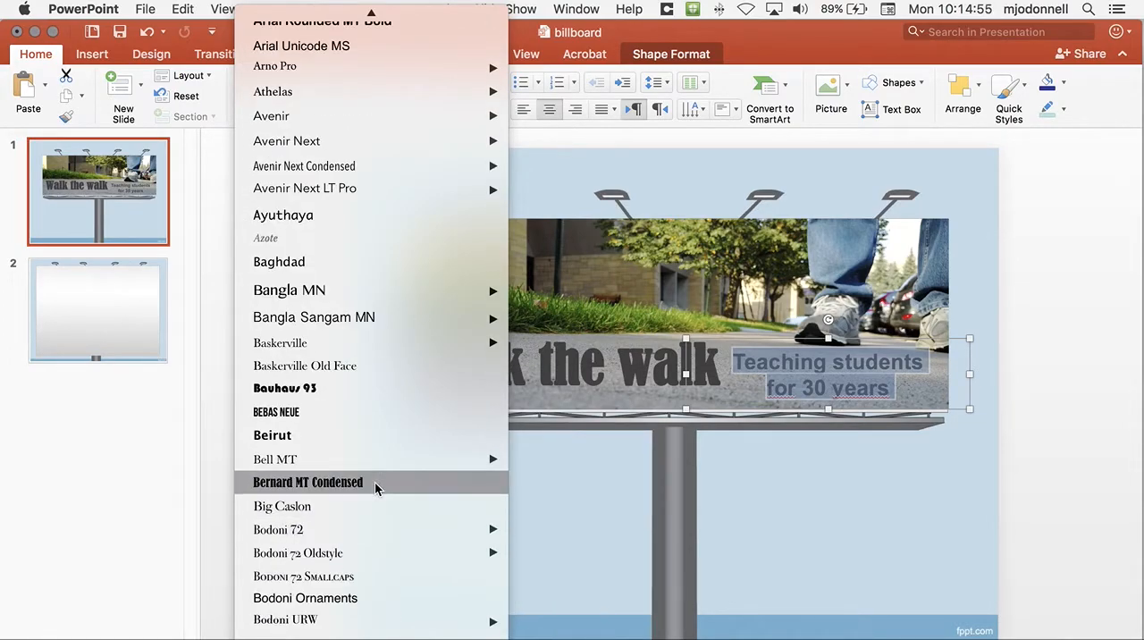
{"action": "left_click", "coordinate": [307, 482]}
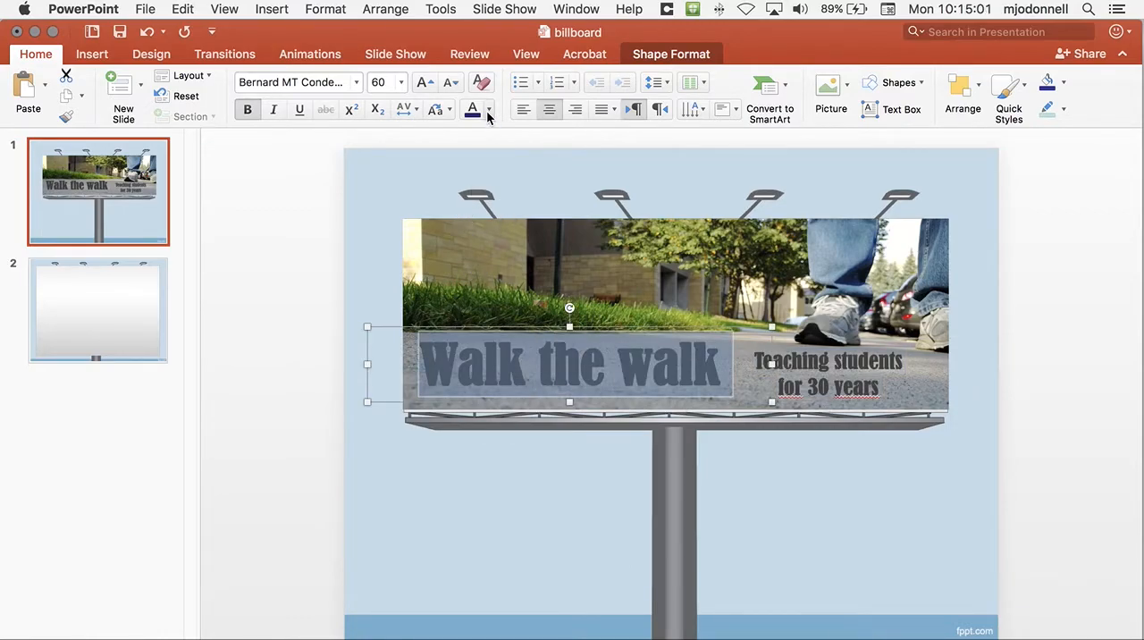
Color the 'Walk the walk' title and subheading red, then deselect to view them.
{"action": "left_click", "coordinate": [489, 110]}
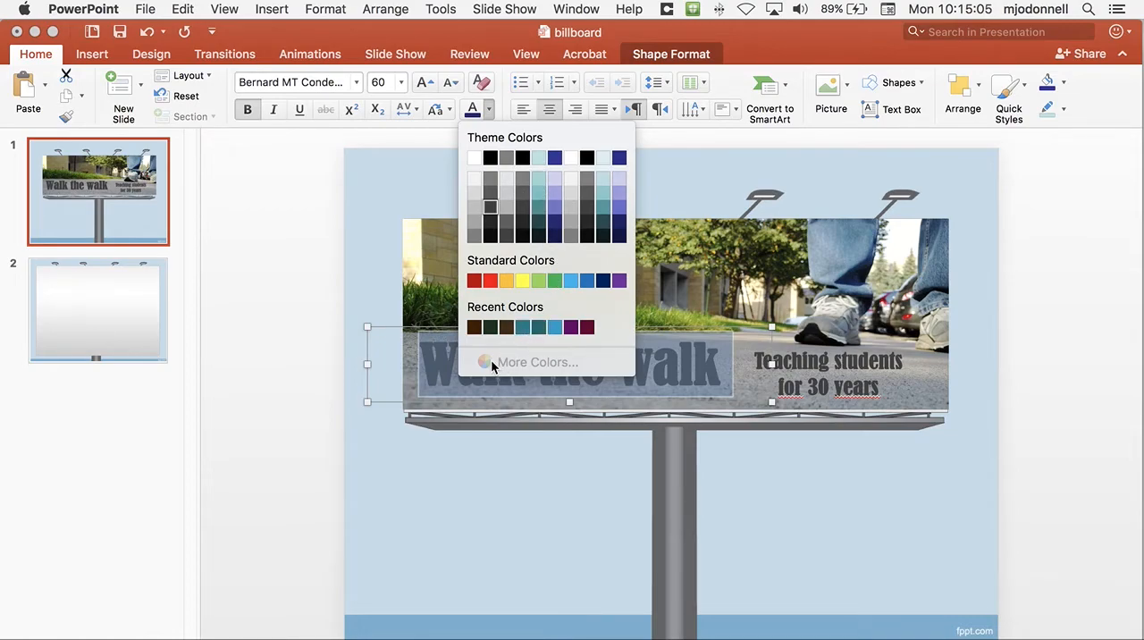
{"action": "mouse_move", "coordinate": [490, 281]}
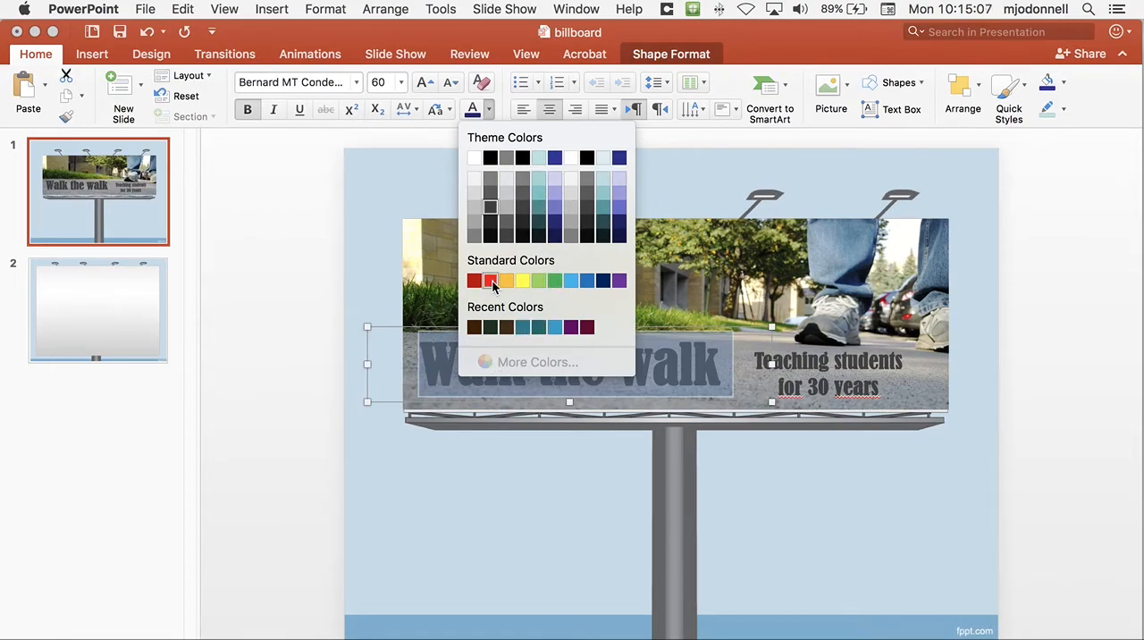
{"action": "left_click", "coordinate": [475, 281]}
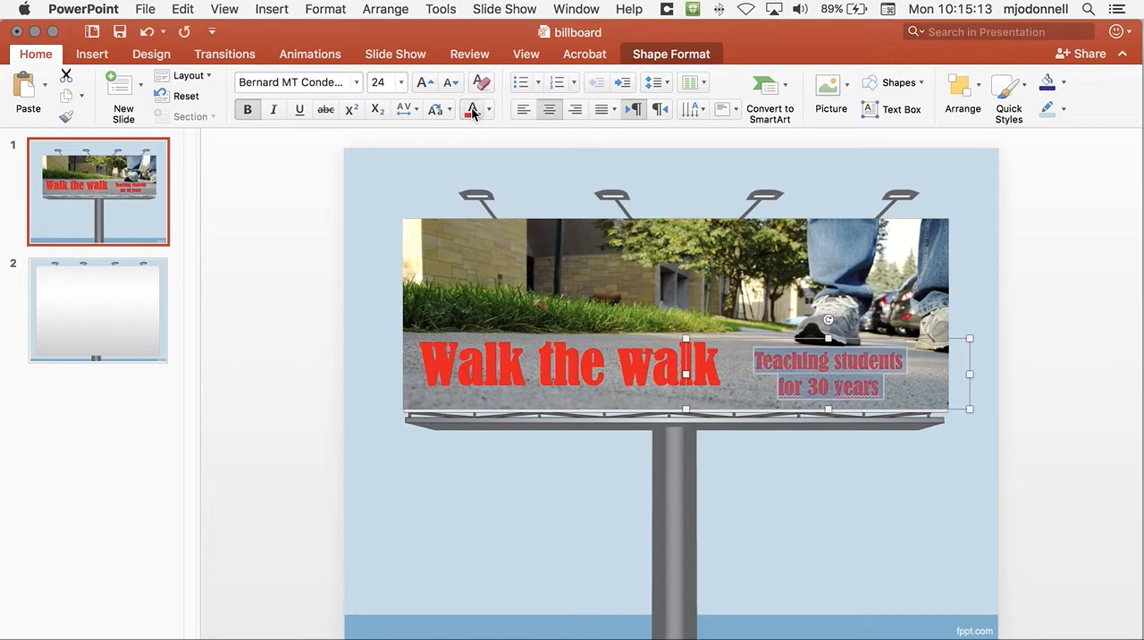
{"action": "left_click", "coordinate": [280, 336]}
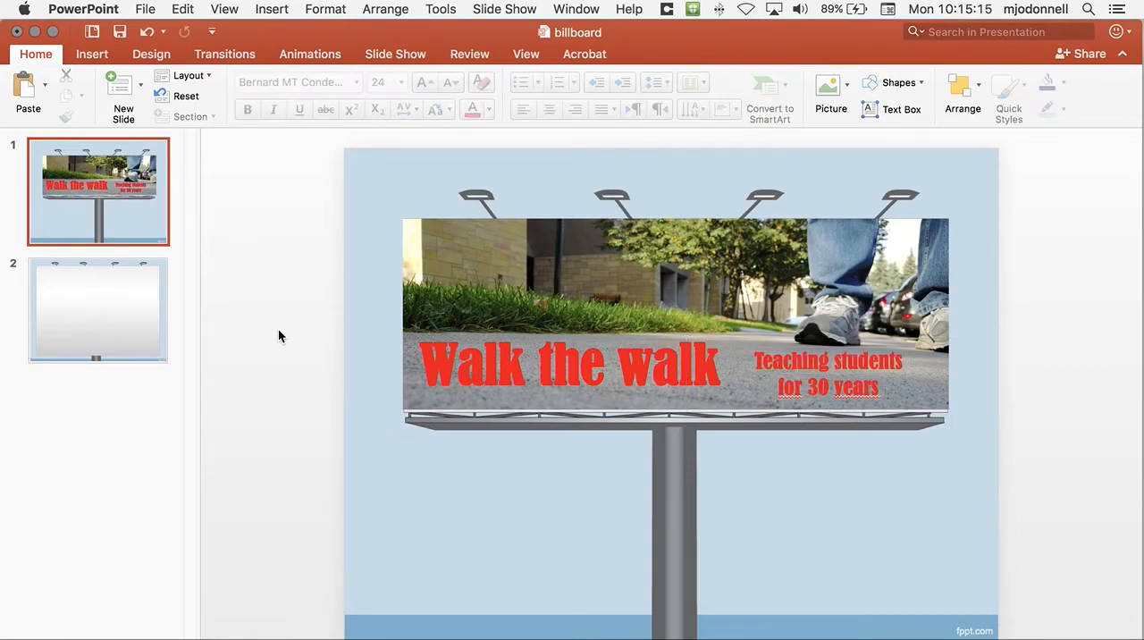
{"action": "mouse_move", "coordinate": [714, 392]}
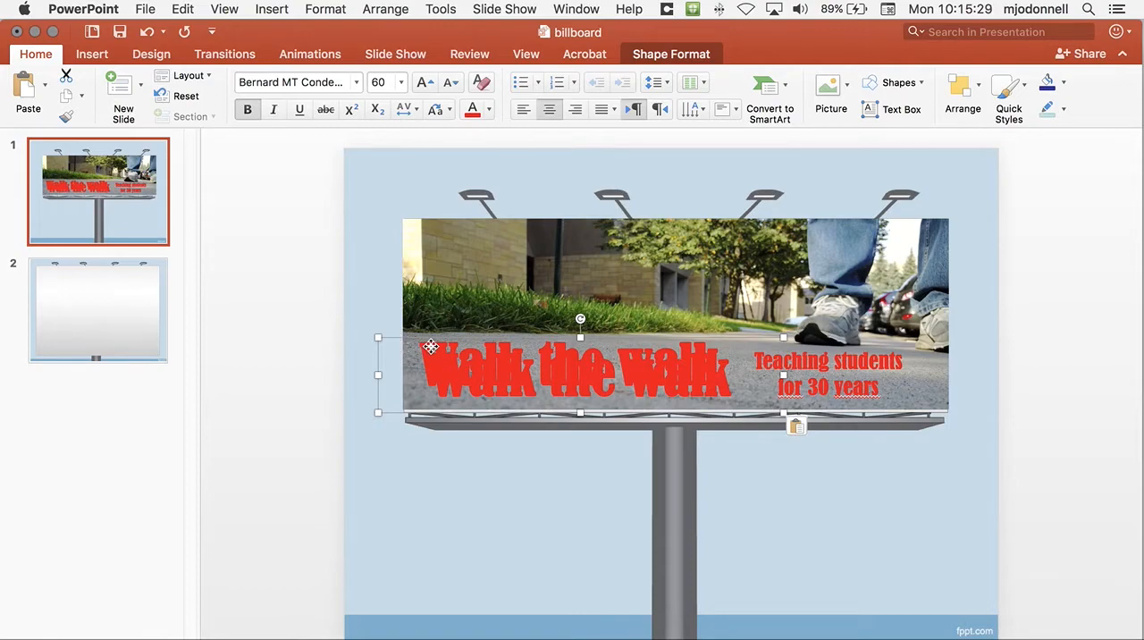
{"action": "mouse_move", "coordinate": [442, 396]}
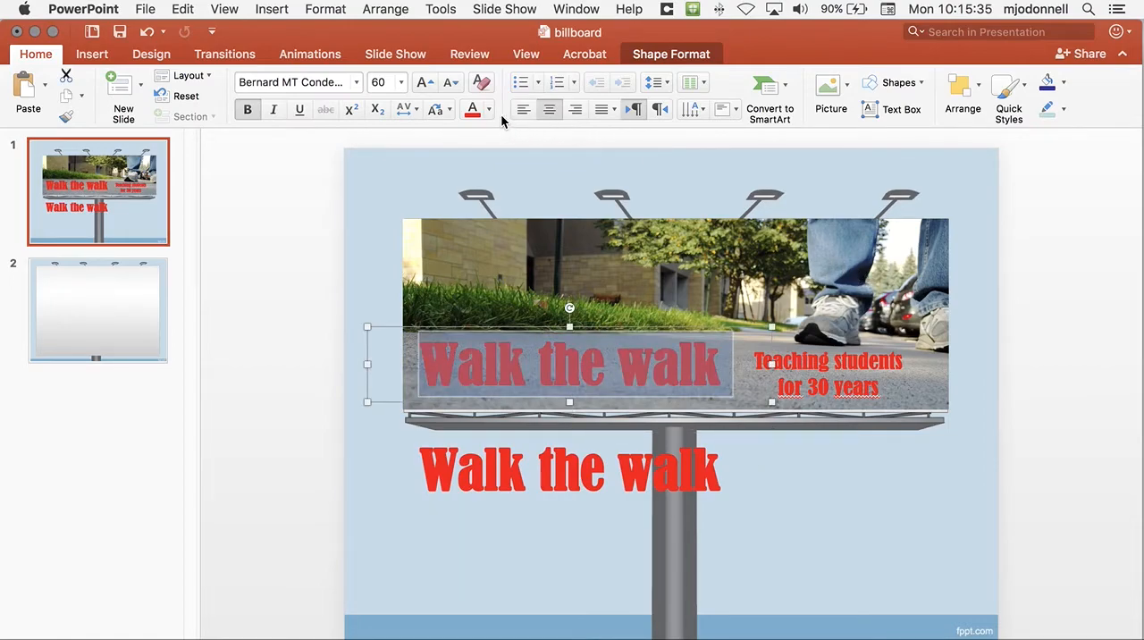
Set the duplicate 'Walk the walk' title's font color to orange.
{"action": "left_click", "coordinate": [488, 109]}
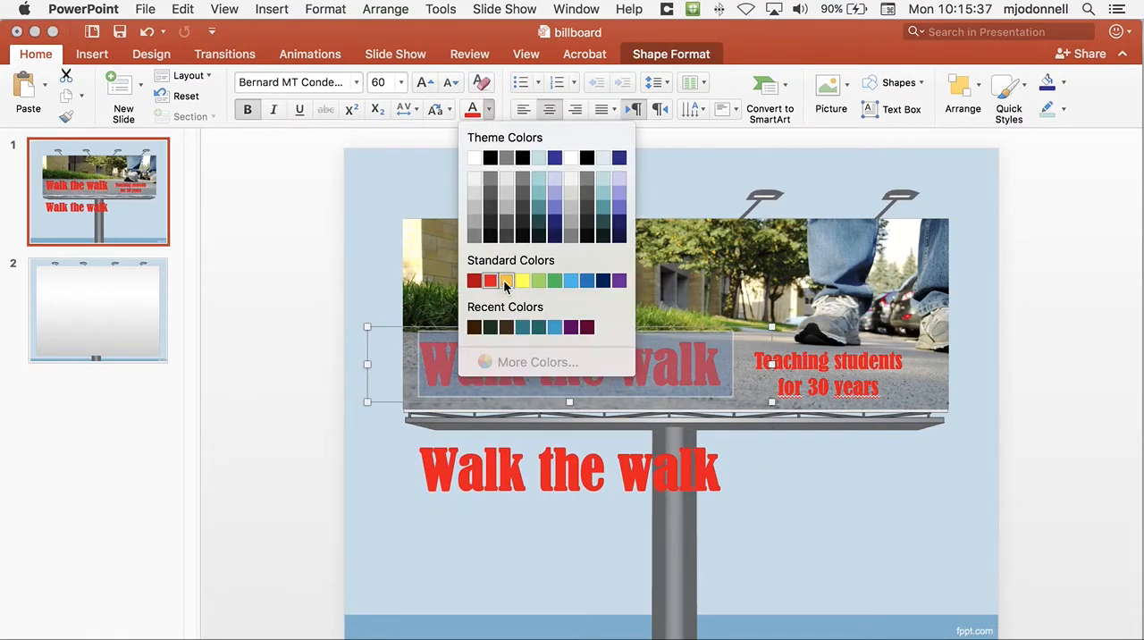
{"action": "left_click", "coordinate": [506, 281]}
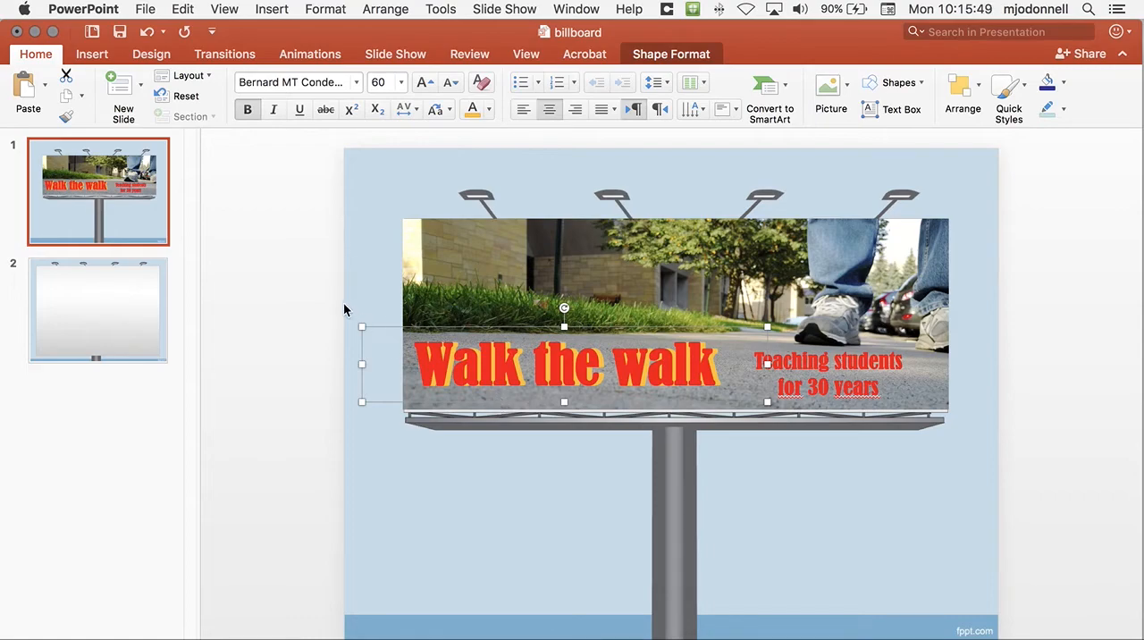
{"action": "left_click", "coordinate": [313, 290]}
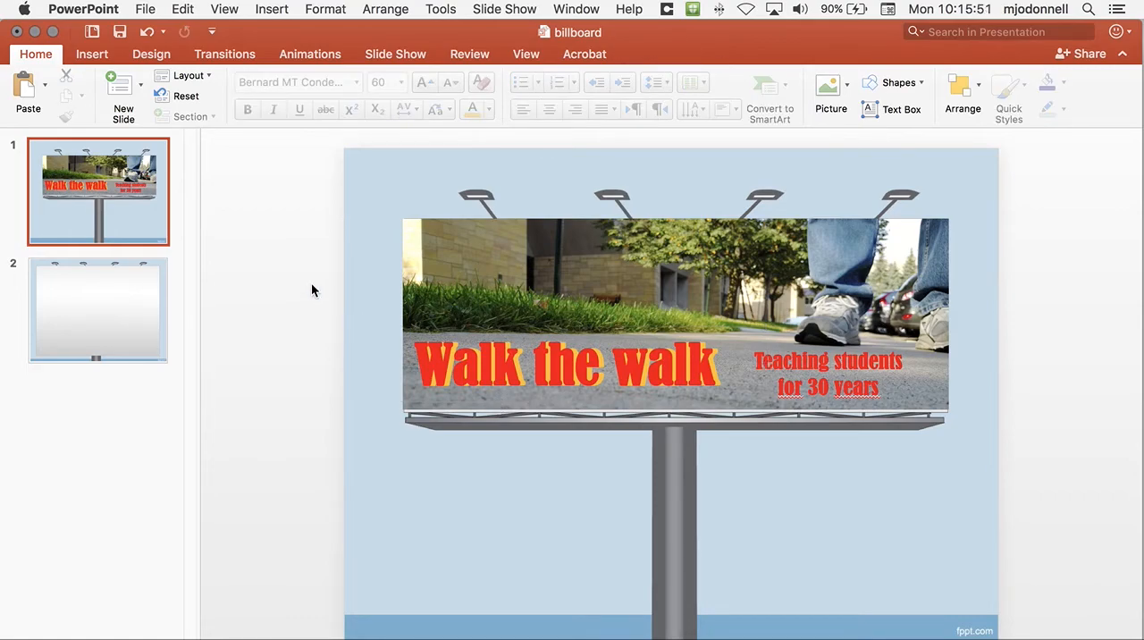
{"action": "mouse_move", "coordinate": [360, 262]}
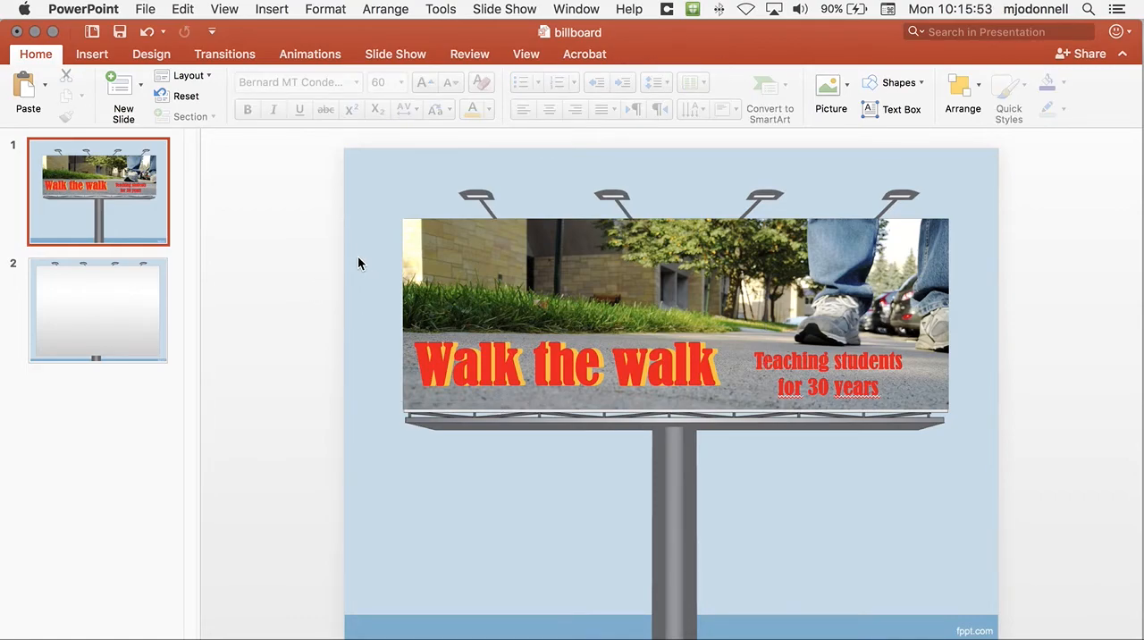
{"action": "mouse_move", "coordinate": [300, 236]}
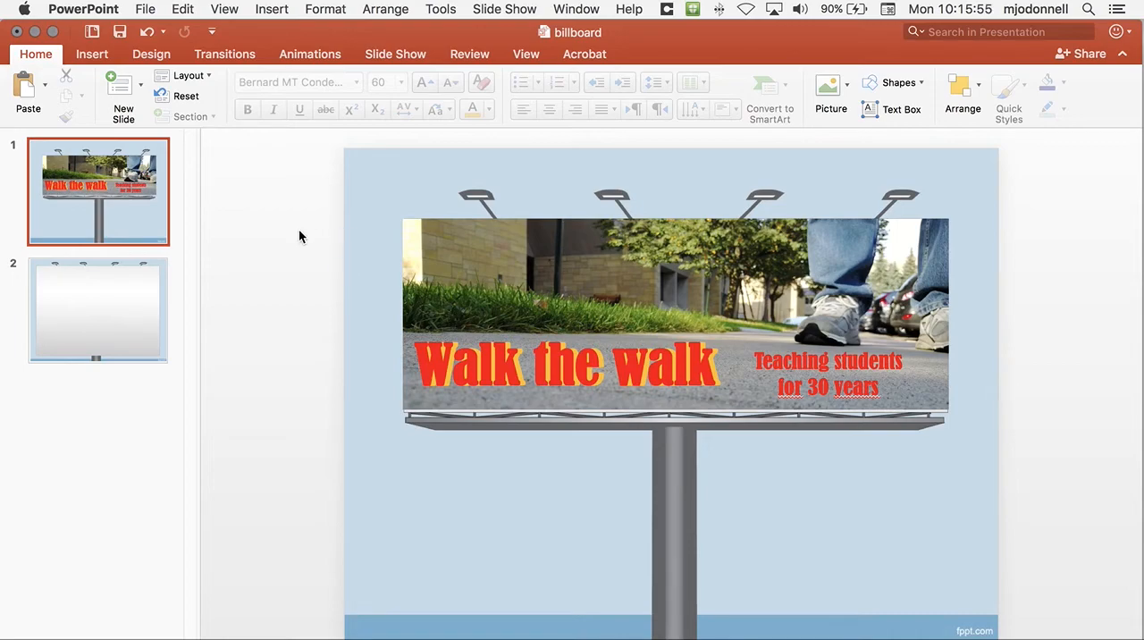